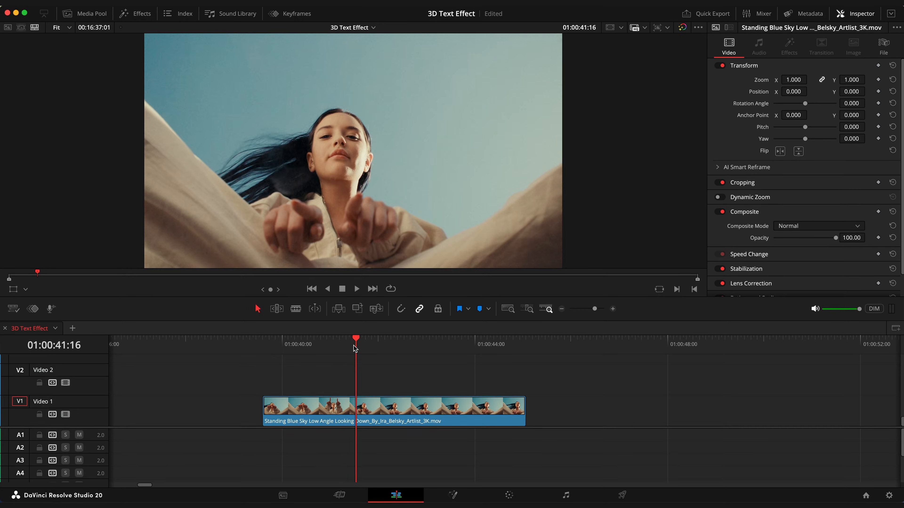
Preview the clip, then in the Fusion page wire the clip's ImagePlane3D into Merge3D.
left_click(485, 338)
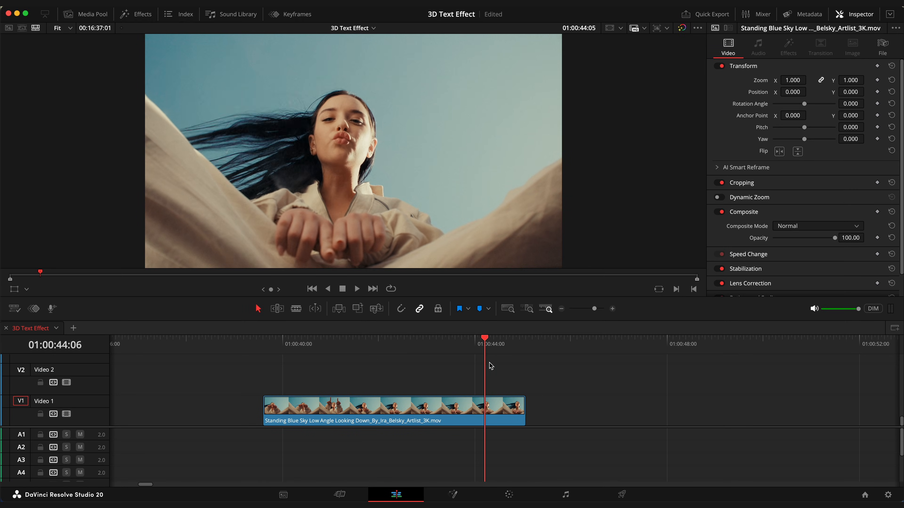
left_click(352, 337)
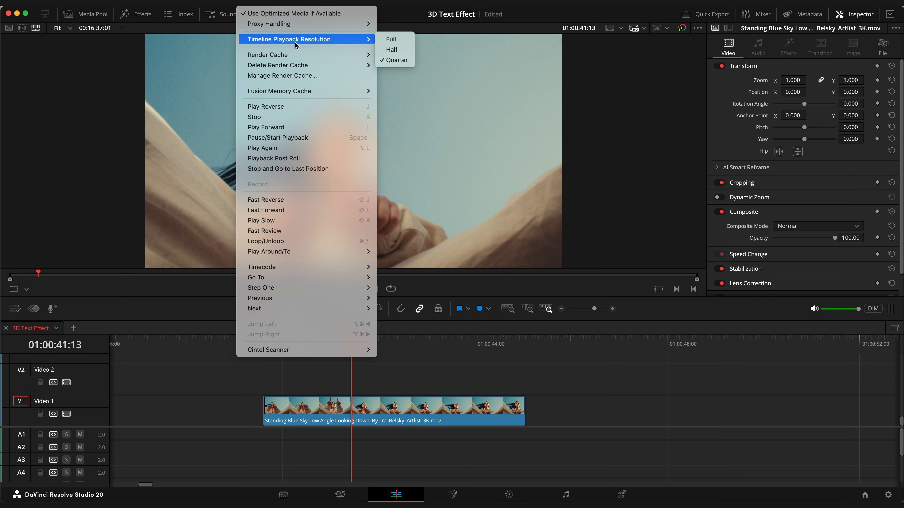
mouse_move(395, 60)
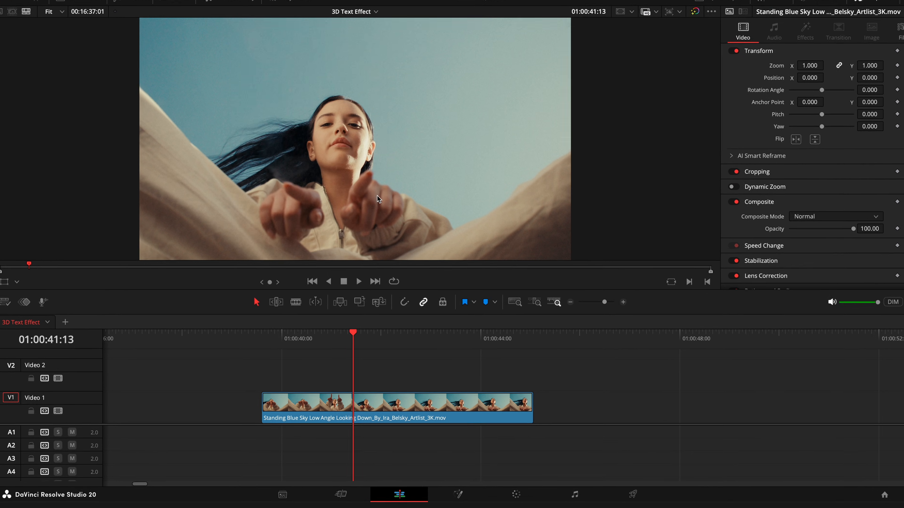
left_click(500, 494)
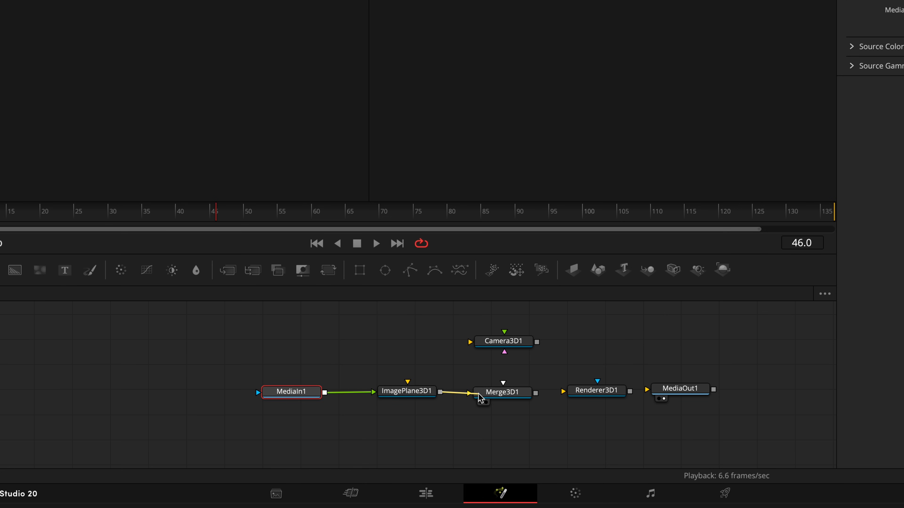
left_click(292, 388)
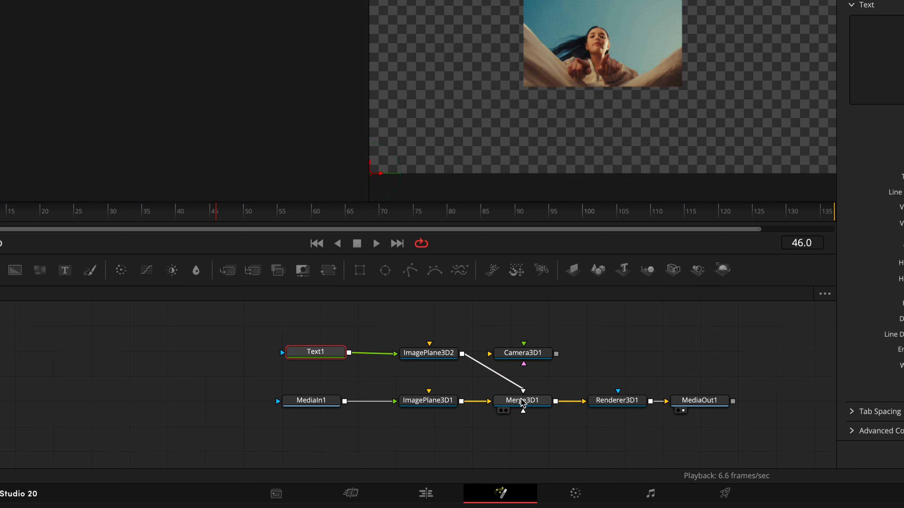
mouse_move(555, 354)
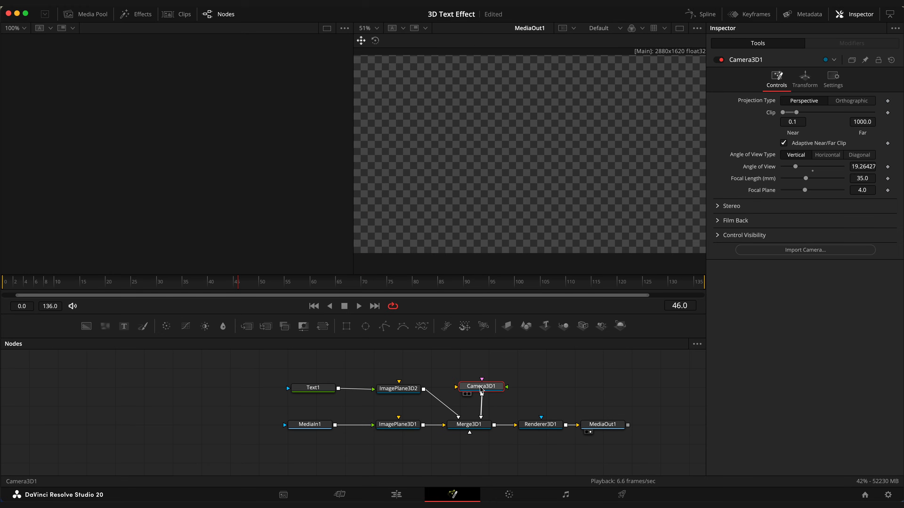
Show ImagePlane3D1 in the left viewer of a dual-viewer layout and select Camera3D.
left_click(680, 28)
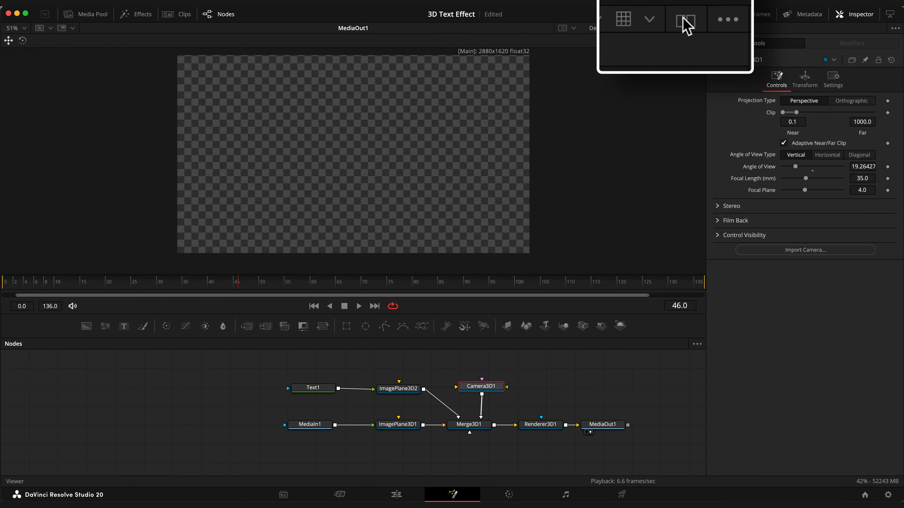
left_click(397, 424)
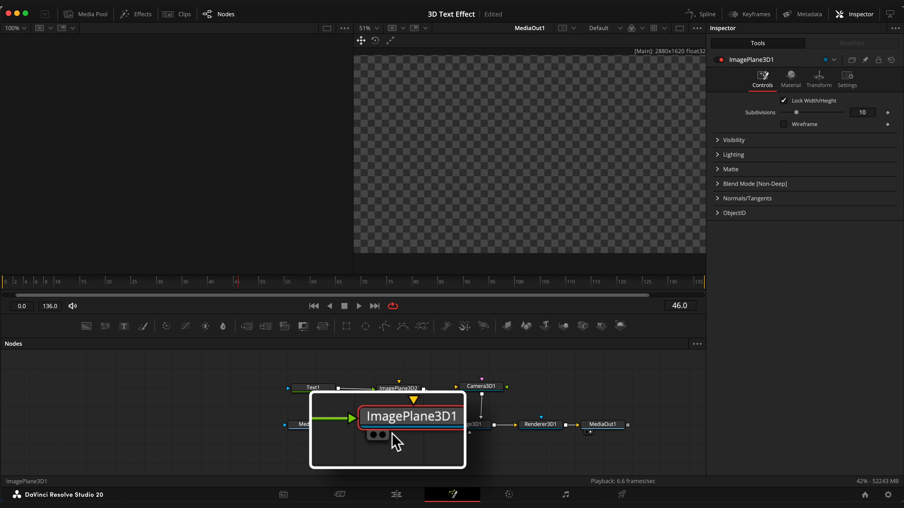
left_click(398, 425)
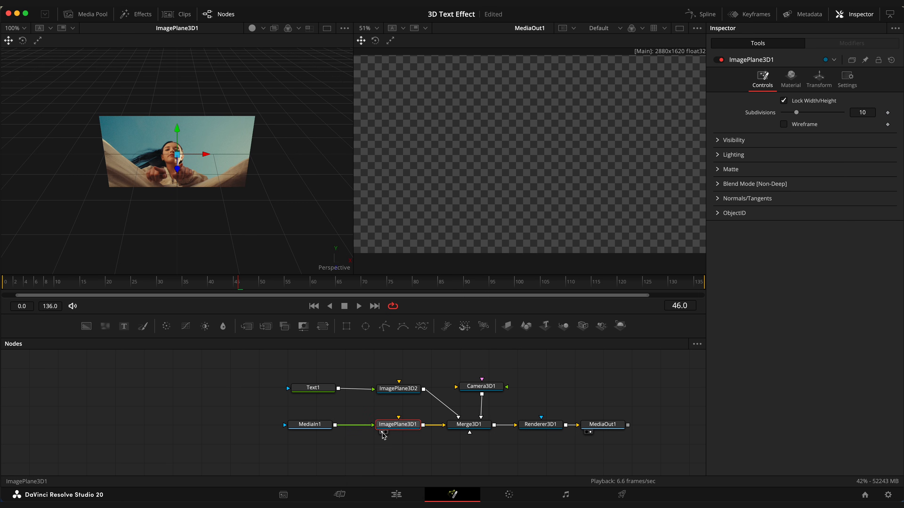
left_click(481, 387)
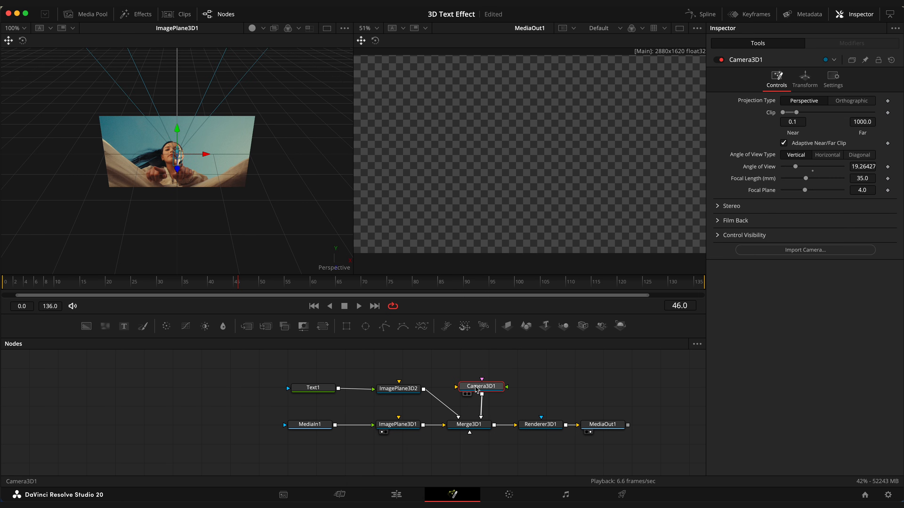
Set Camera3D Translation Z to 1.67 and lay Text1 out along a Circle of width 0.228.
left_click(805, 80)
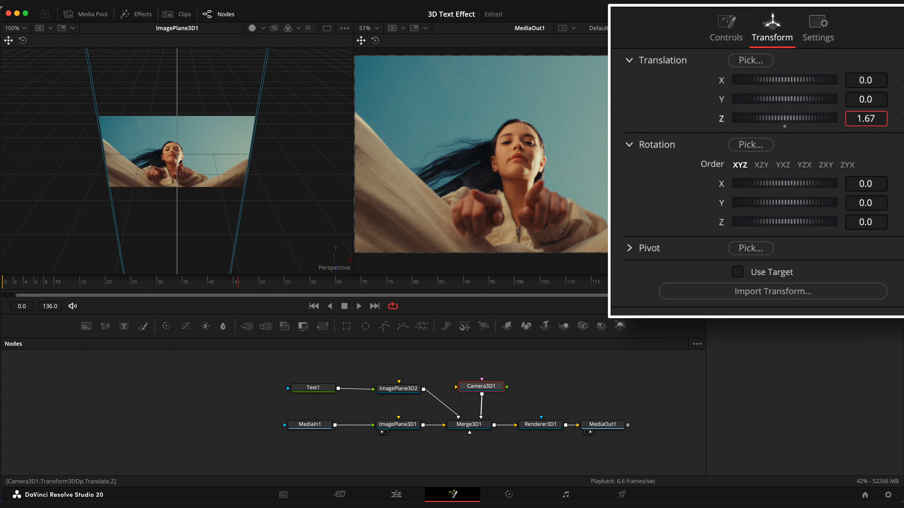
left_click(313, 387)
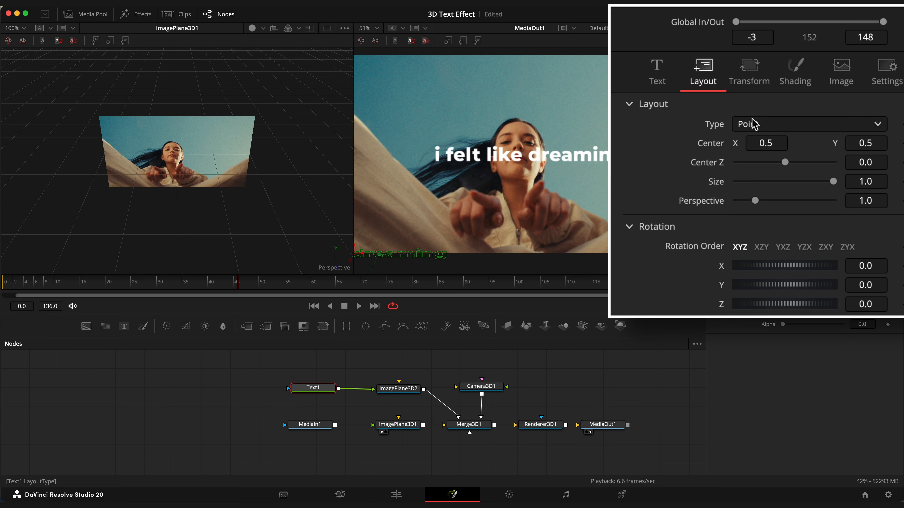
left_click(809, 124)
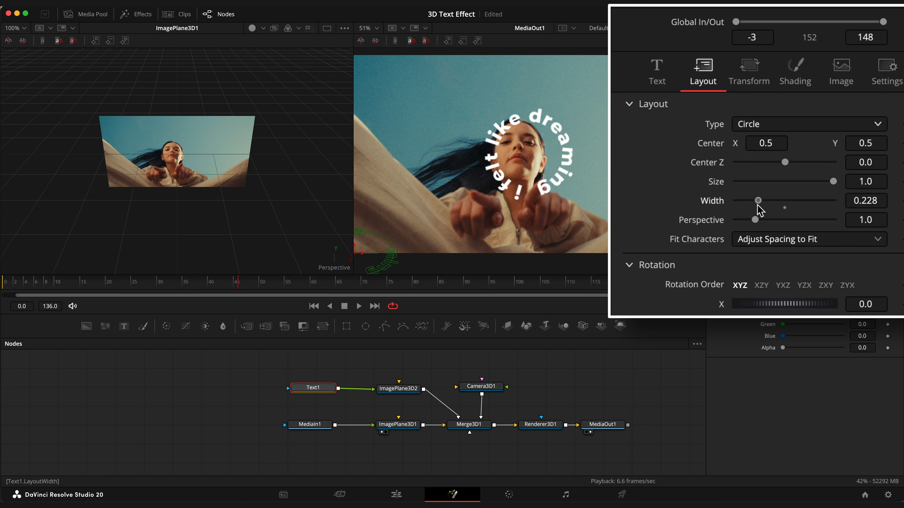
Set Text1 Transform to Words with Spacing 2.016 and keyframe the word offset from 0.001.
left_click(749, 72)
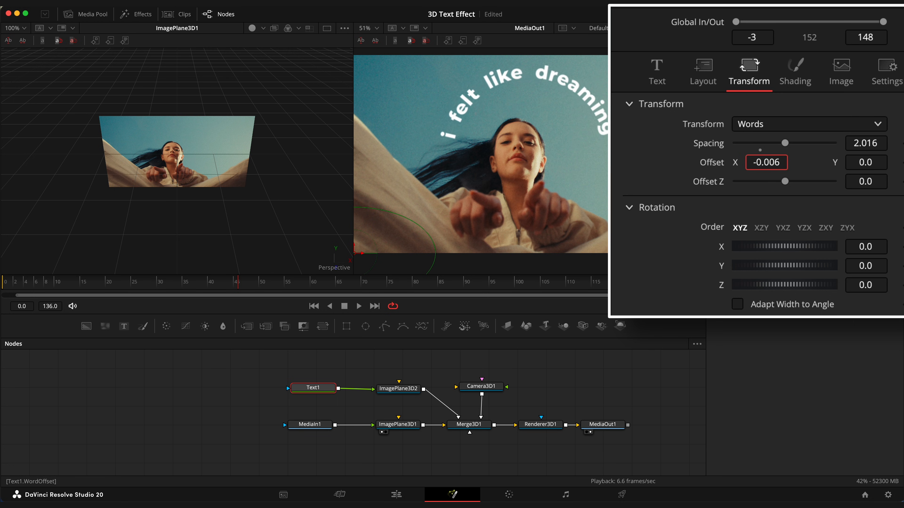
type("0.001")
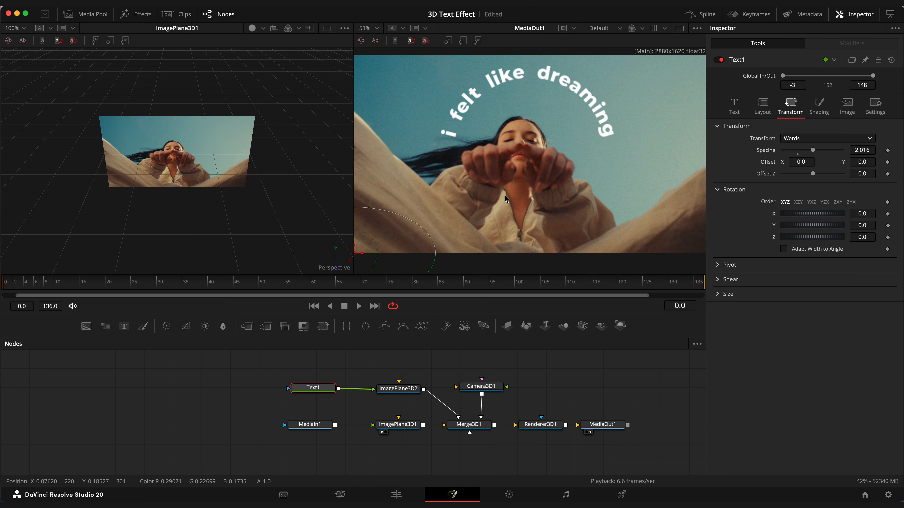
left_click(597, 282)
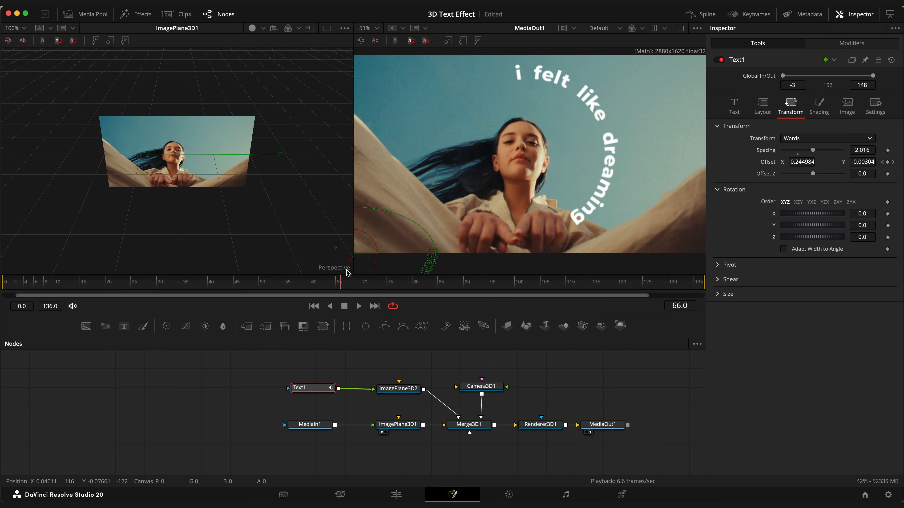
left_click(705, 14)
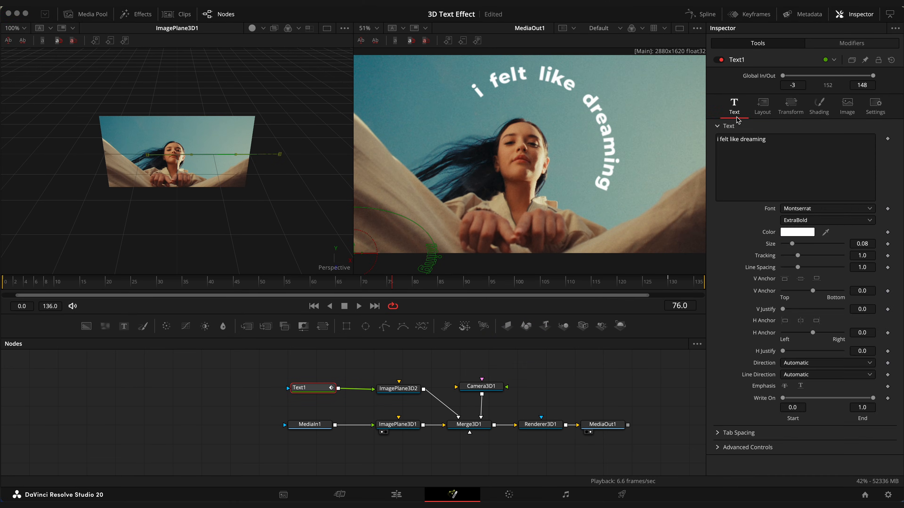
Add a Follower to the text, keyframe Path Displacement and Offset Z to 0.5, with Timing Delay 2.8 per character.
right_click(795, 167)
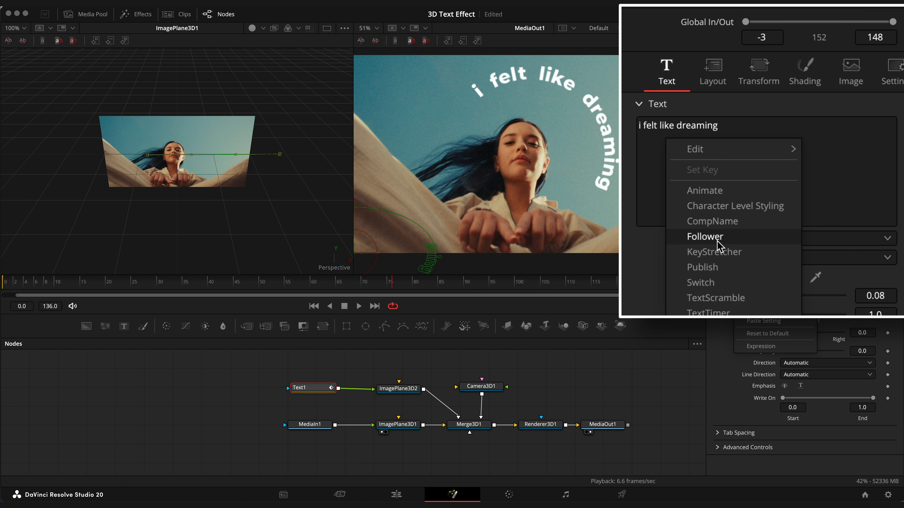
left_click(704, 236)
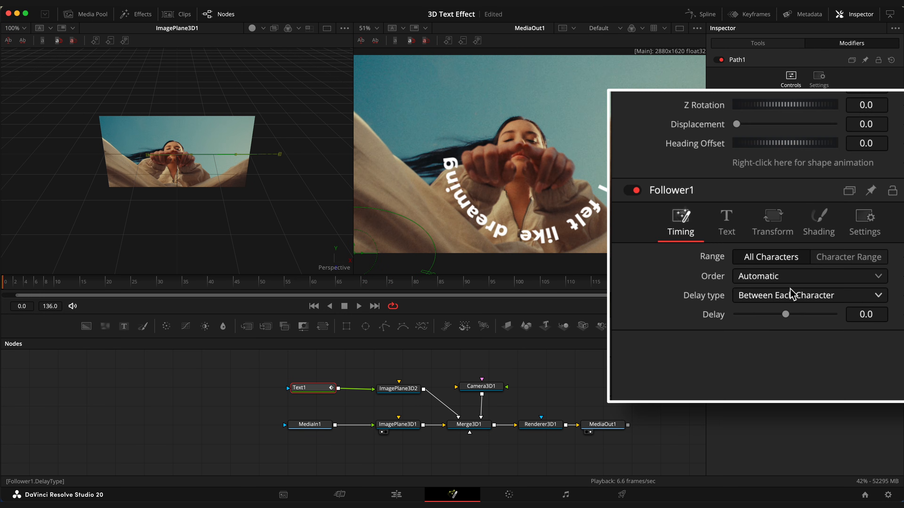
left_click(772, 223)
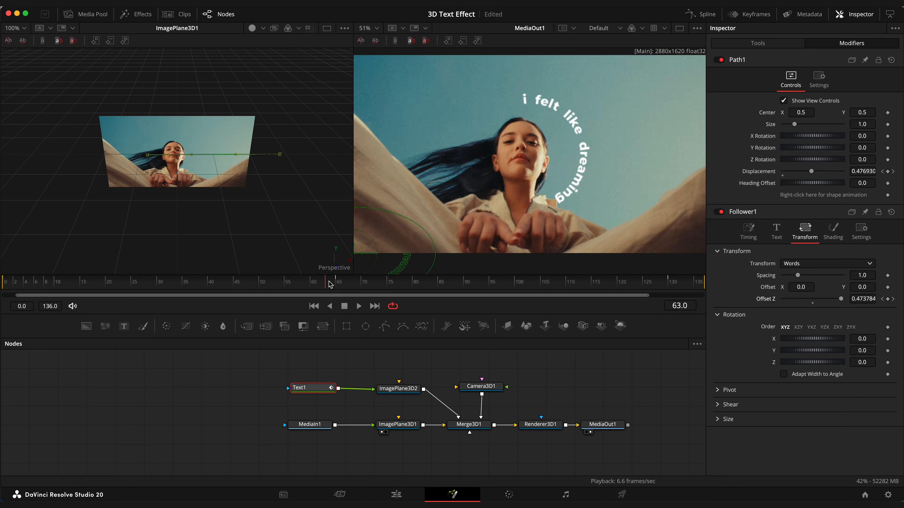
left_click(560, 282)
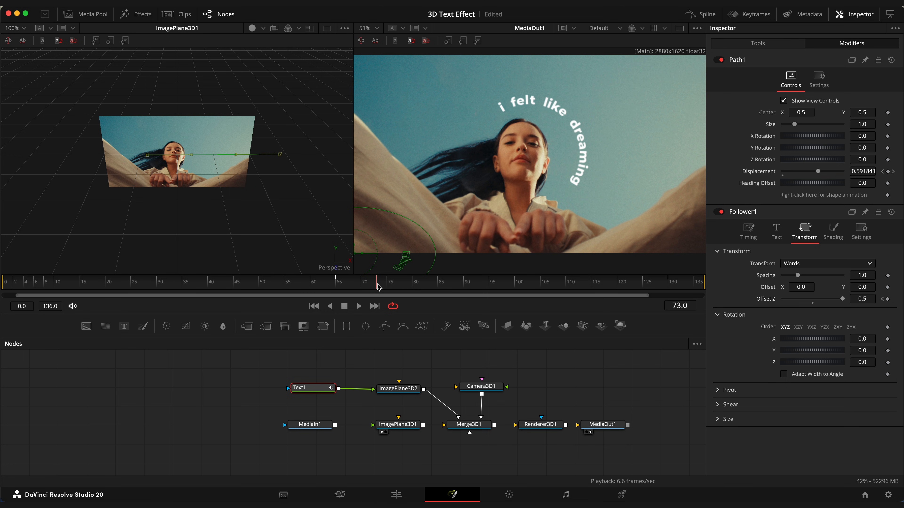
left_click(748, 232)
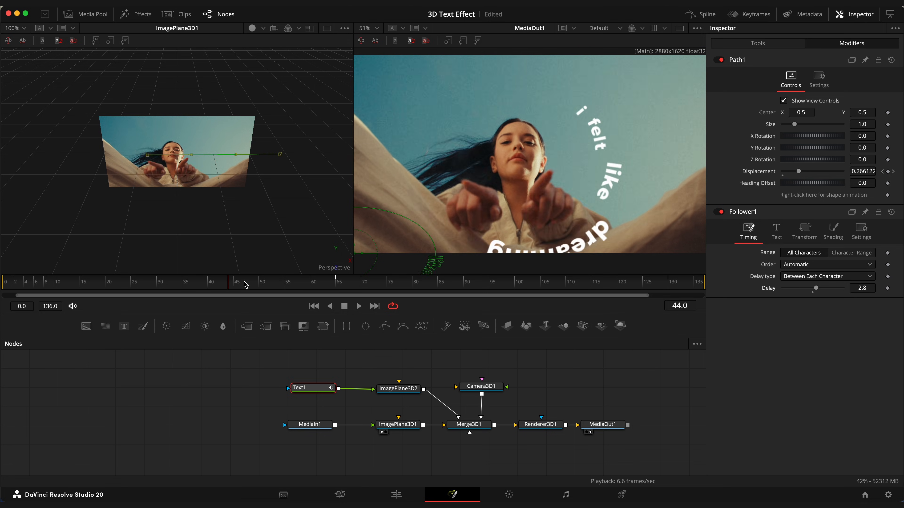
Adjust the follower's shading and inspect the word depth offset curve in the Spline editor.
left_click(439, 281)
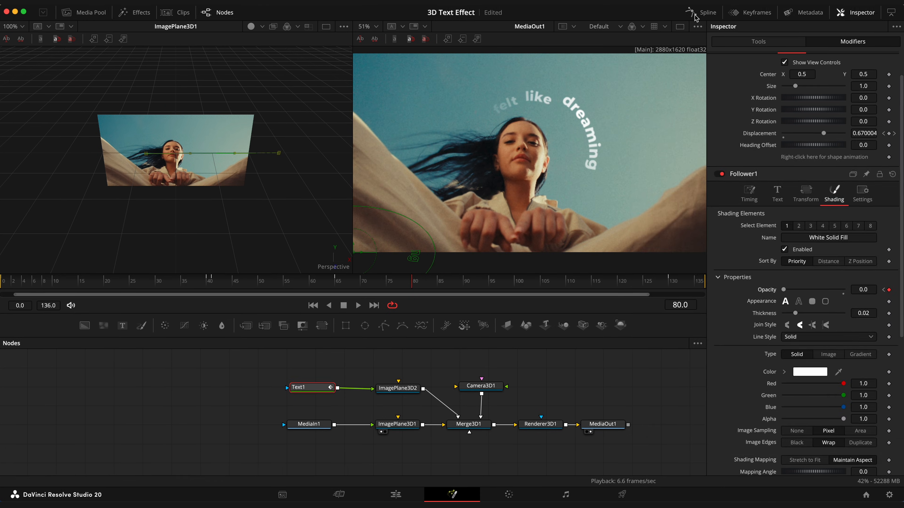
left_click(706, 11)
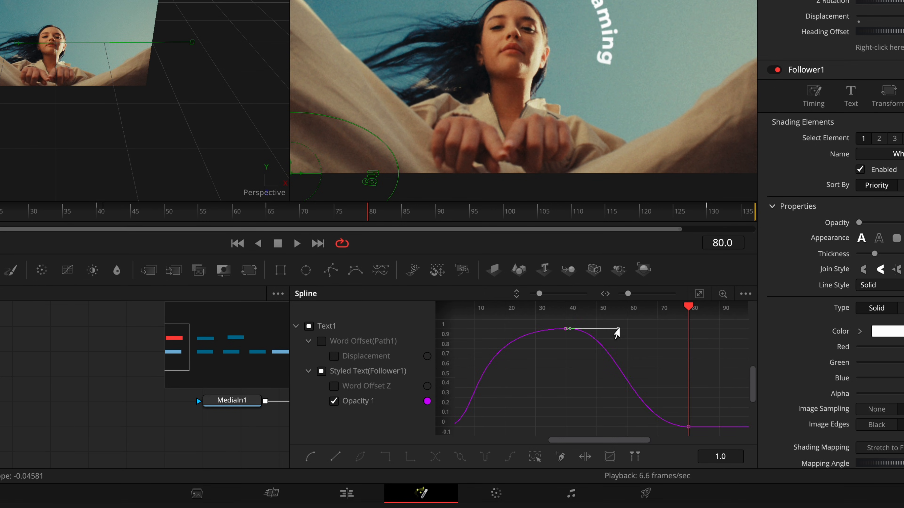
left_click(333, 386)
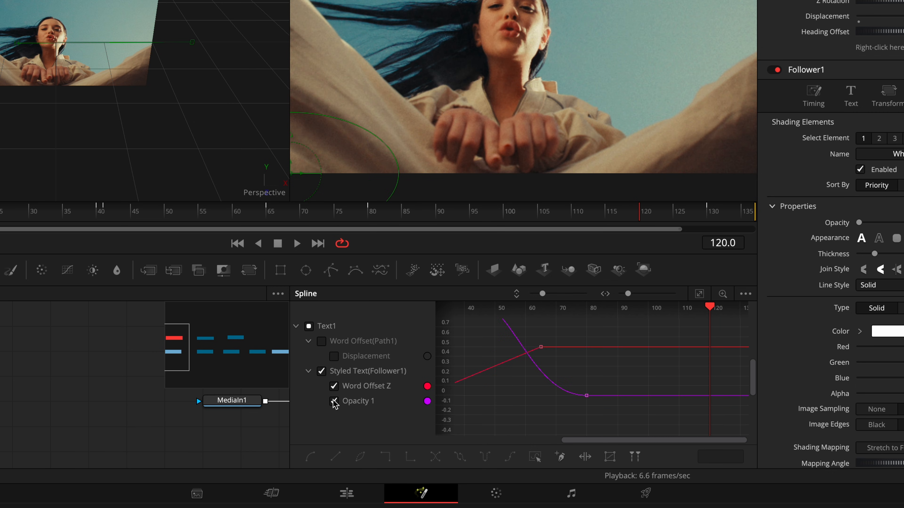
left_click(333, 401)
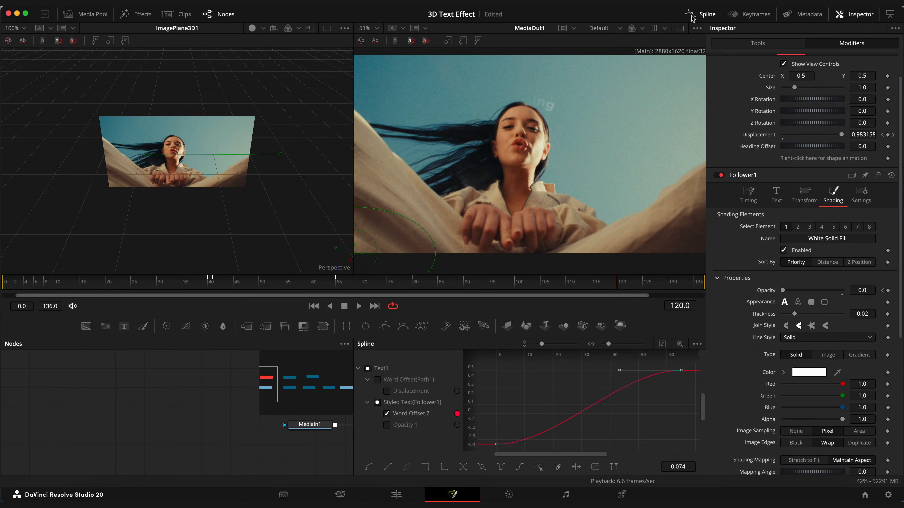
Add a second Follower and keyframe Softness X/Y from 20 down so letters sharpen from a blur.
right_click(686, 208)
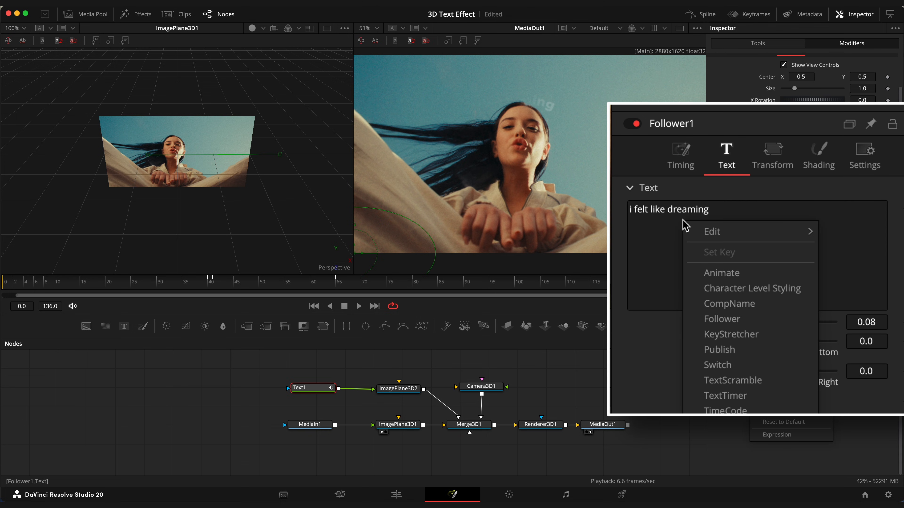
mouse_move(726, 319)
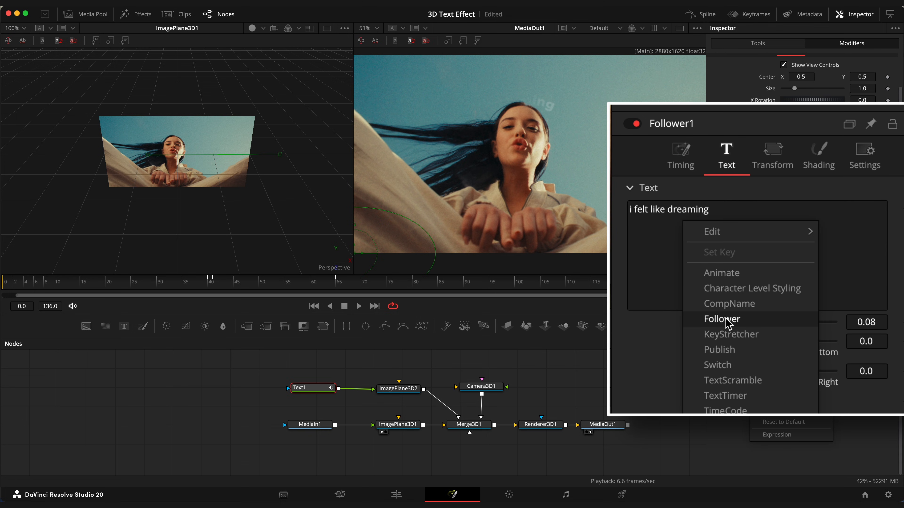
left_click(721, 319)
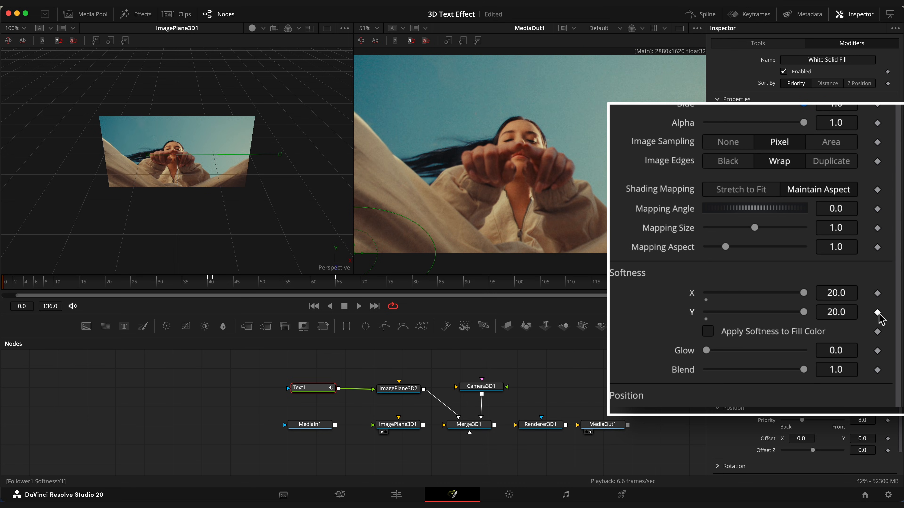
left_click(238, 288)
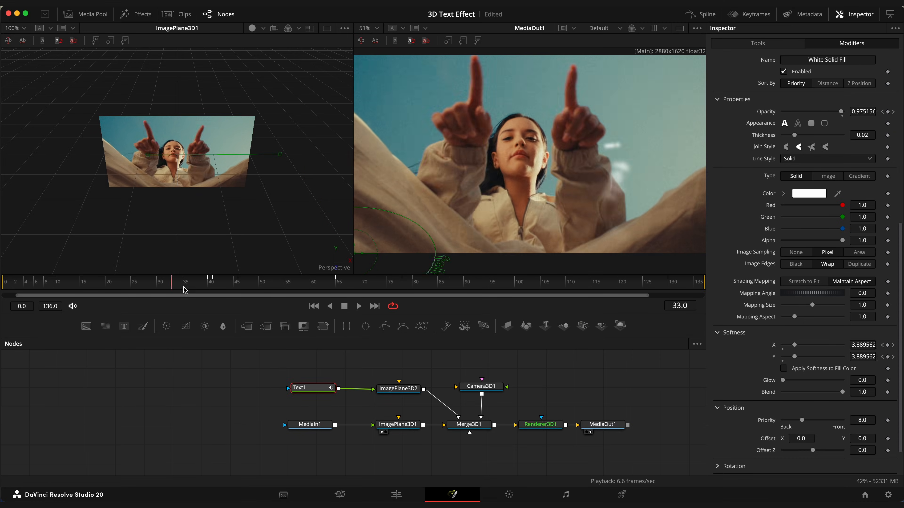
Move ImagePlane3D2 closer to the camera via its Translation Z and Y.
left_click(481, 384)
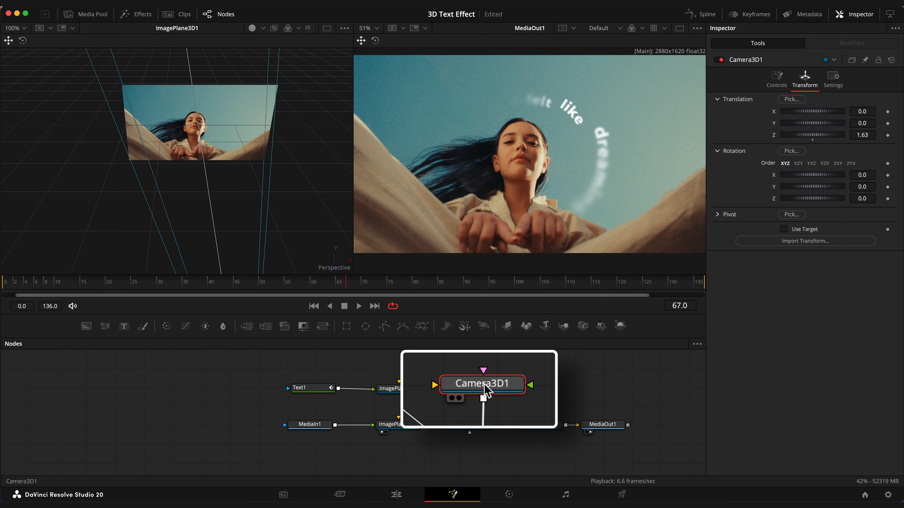
left_click(400, 388)
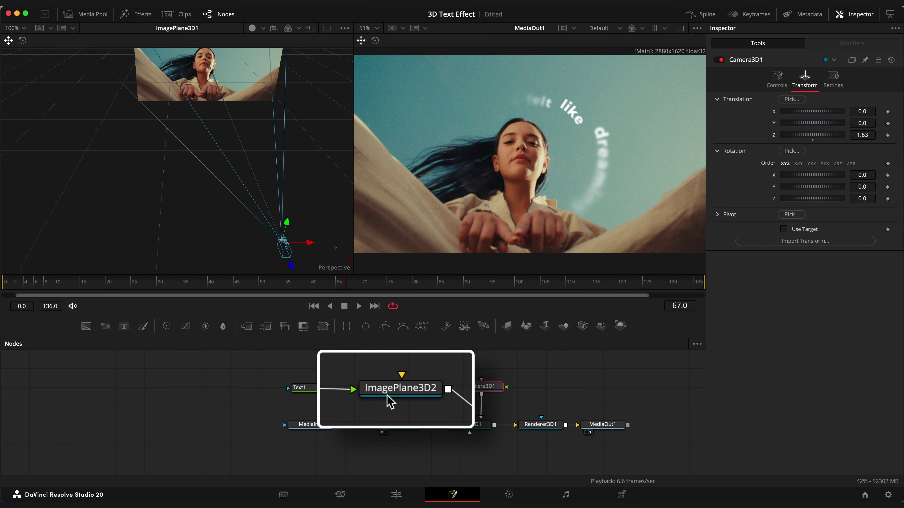
left_click(400, 389)
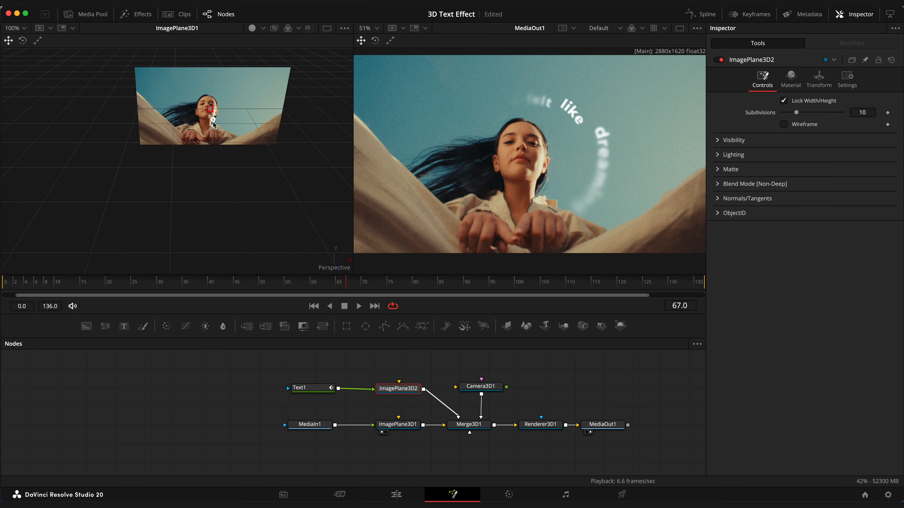
left_click(819, 79)
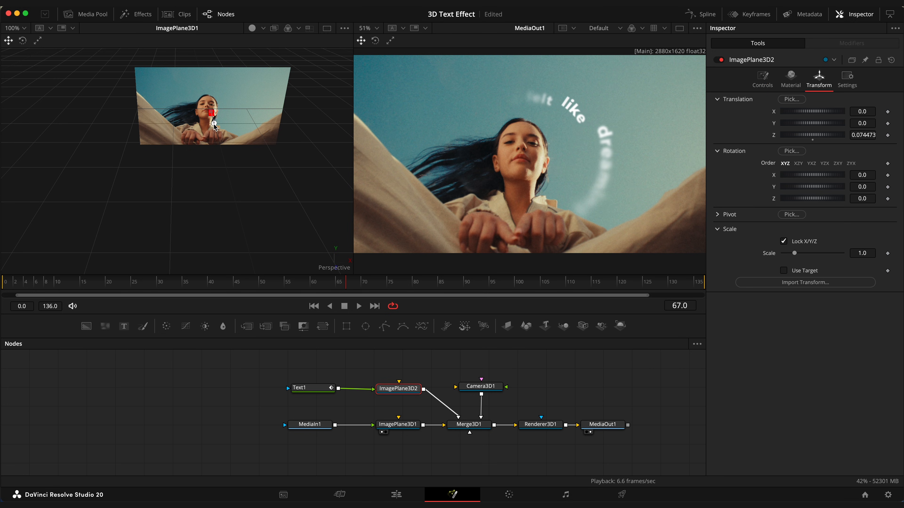
left_click_drag(214, 112, 218, 135)
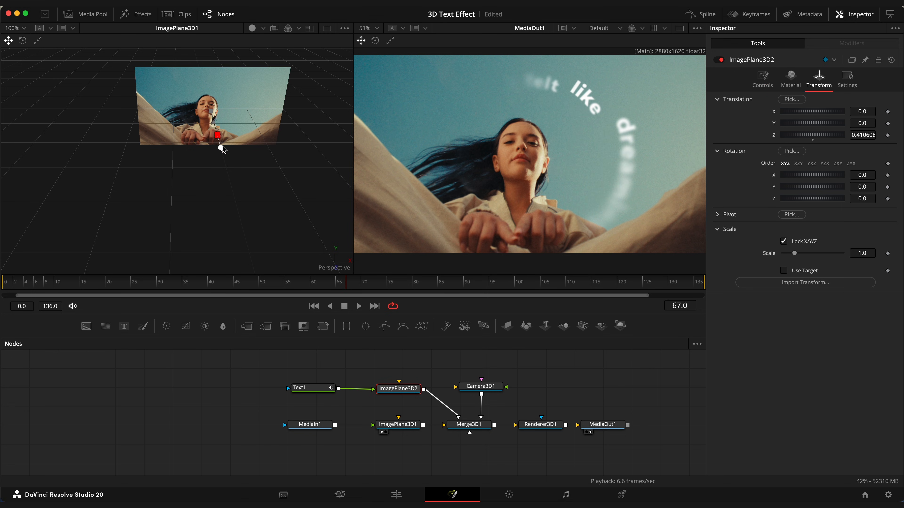
left_click(274, 281)
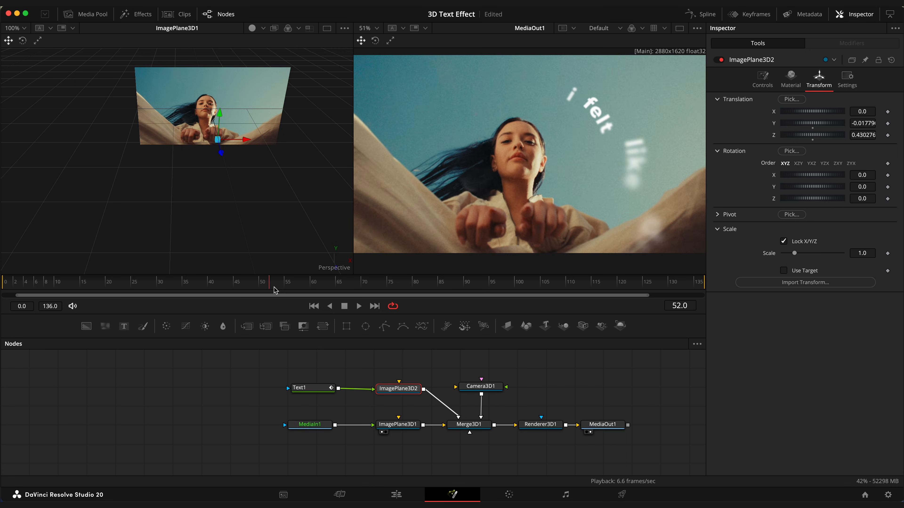
Keyframe Camera3D1 Translation X and Z over time for a slow push-in.
left_click(481, 387)
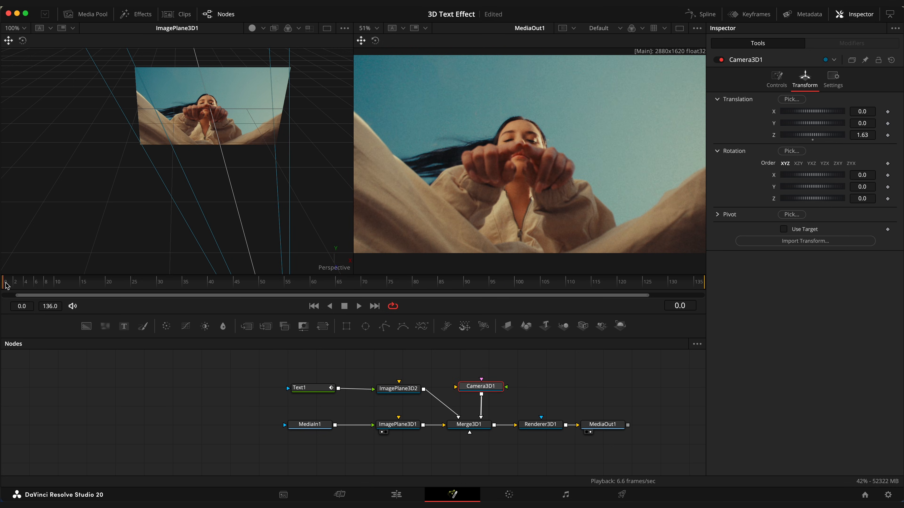
left_click(562, 291)
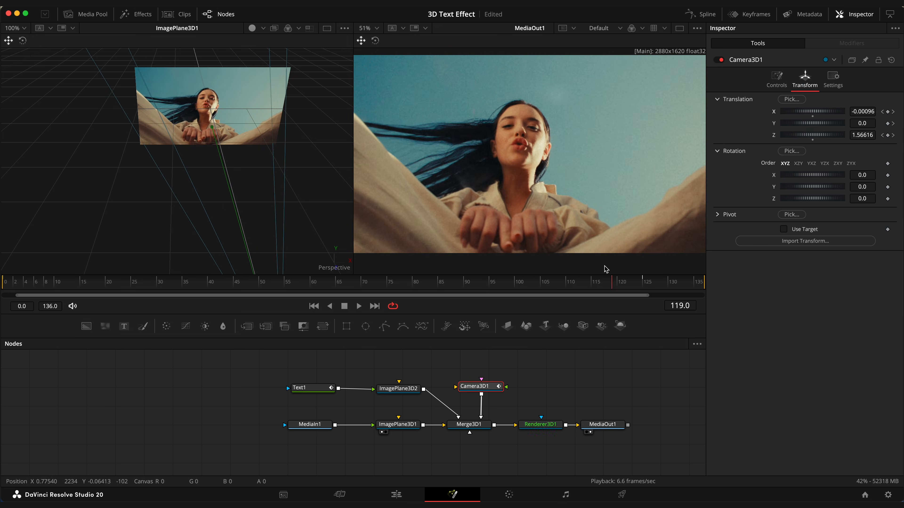
left_click(700, 14)
type("drop")
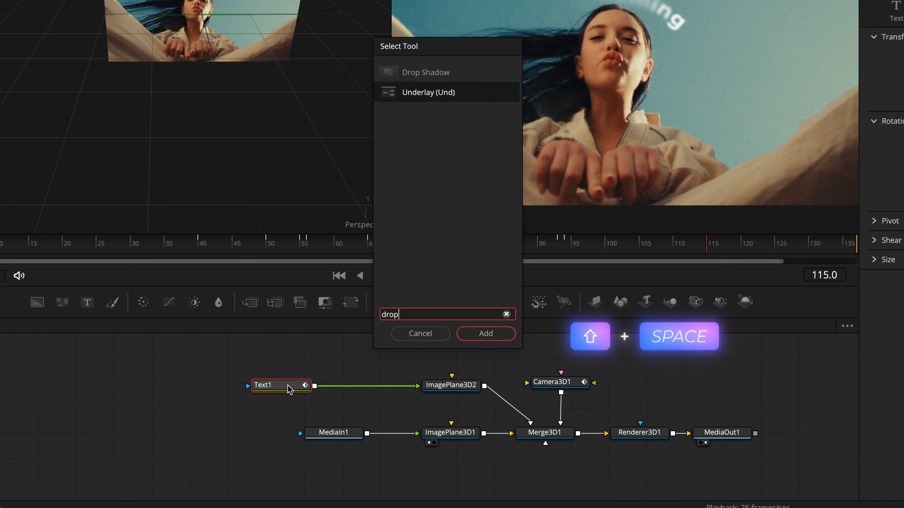
Search the Select Tool dialog for 'drop' with Text1 selected.
left_click(485, 334)
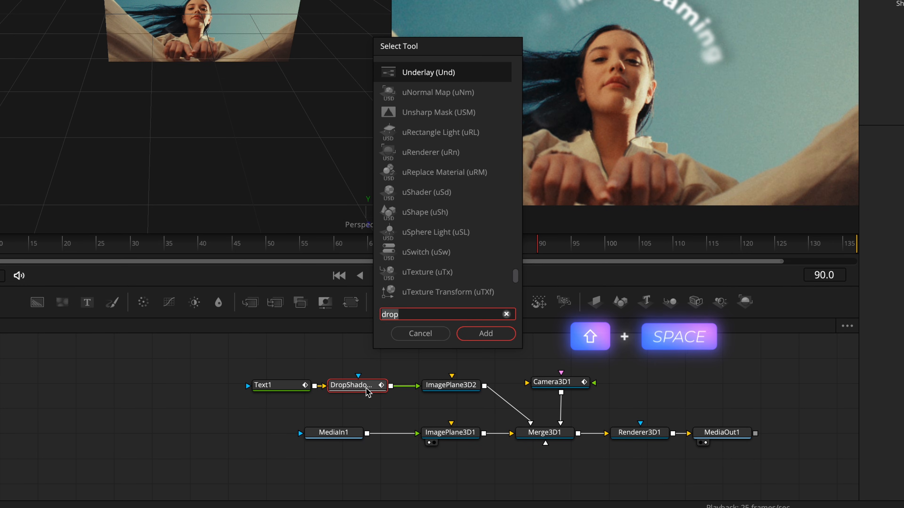
Add DropShadow and Glow after Text1 and raise Follower1's Delay Between Each Character to 3.6.
left_click(486, 334)
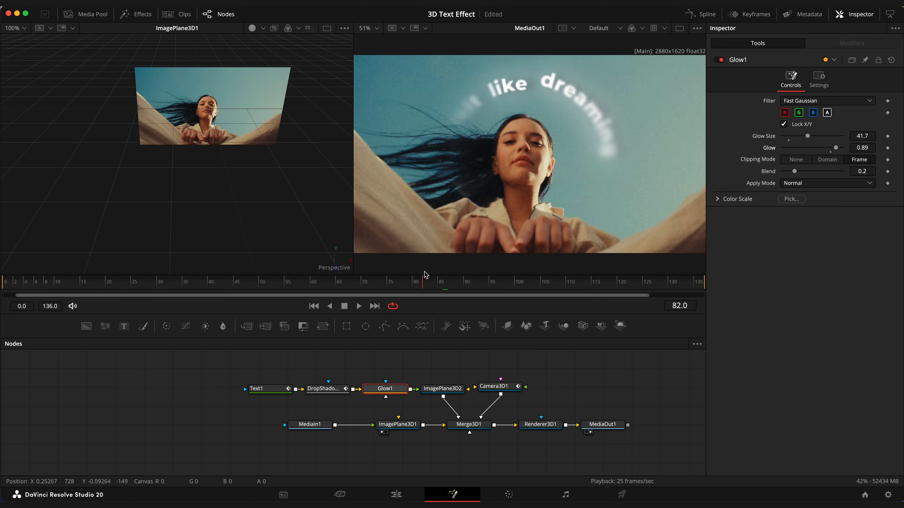
left_click(852, 43)
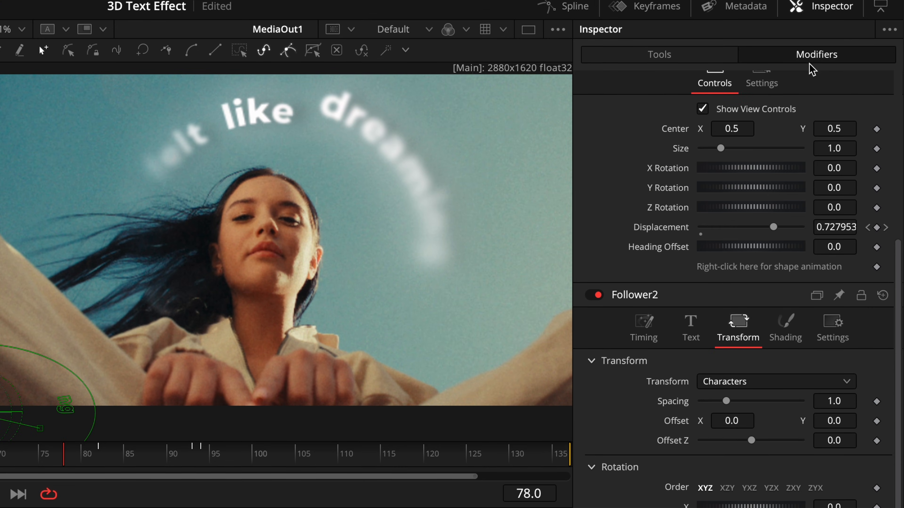
scroll("down", 3)
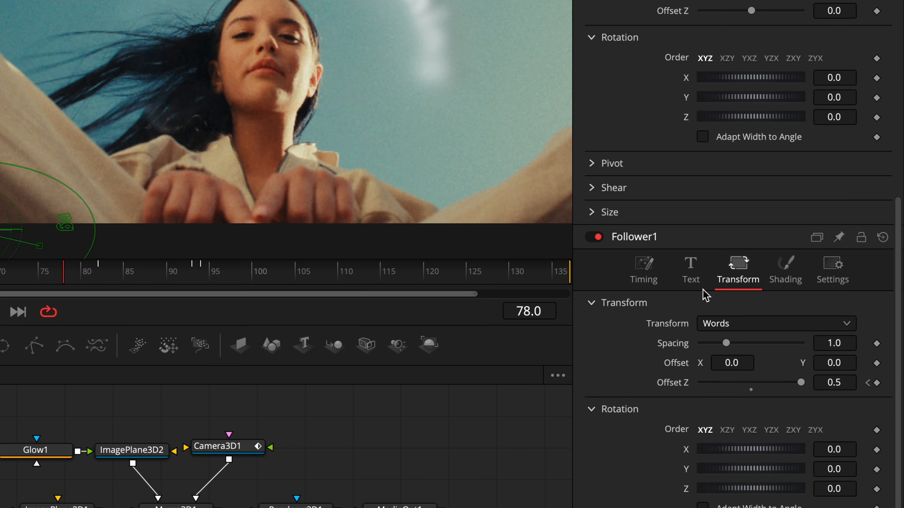
left_click(643, 269)
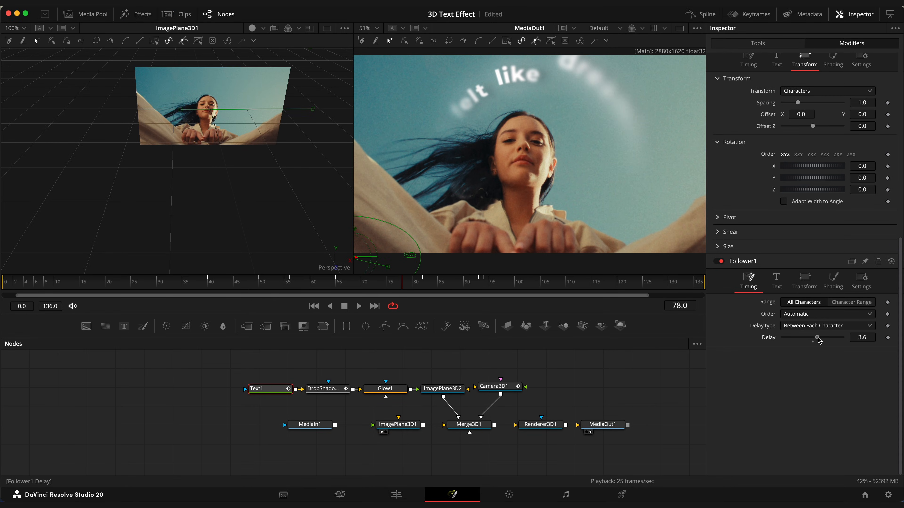
left_click(450, 282)
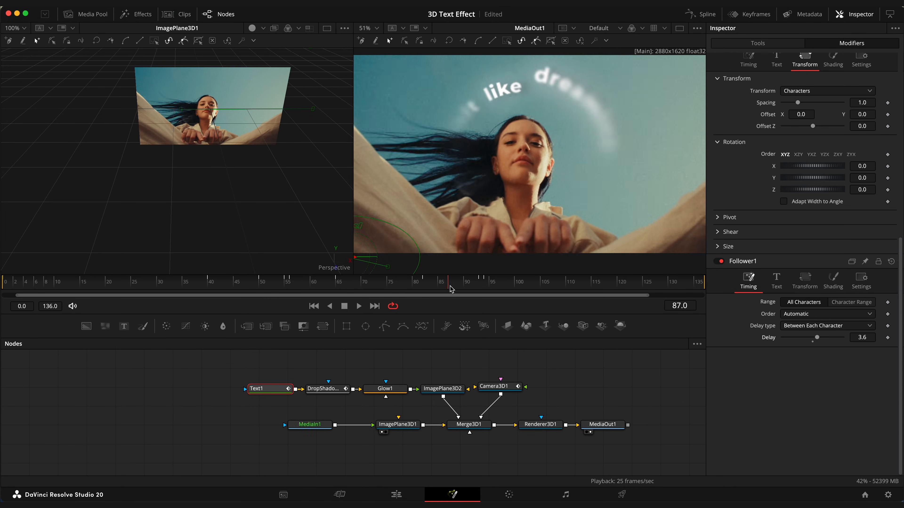
left_click(467, 285)
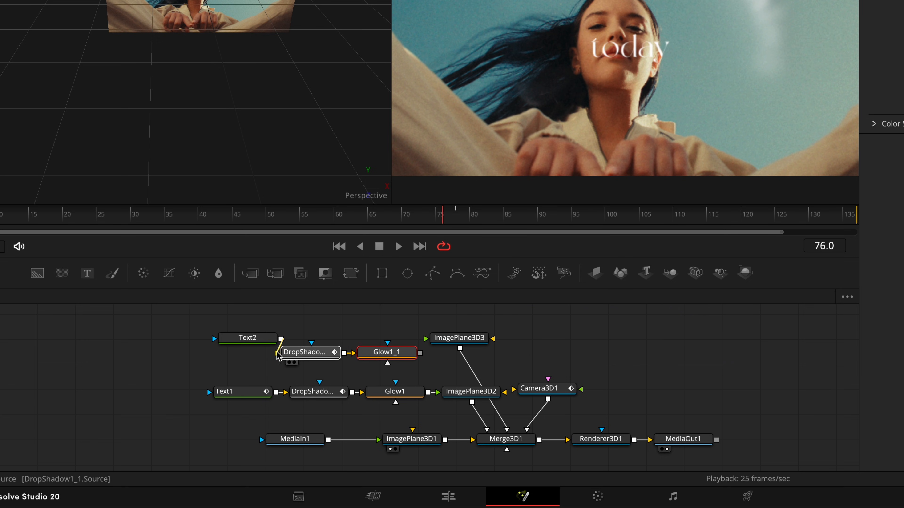
Connect the pasted Text2 into DropShadow1_1 and select its plane ImagePlane3D3.
left_click(247, 339)
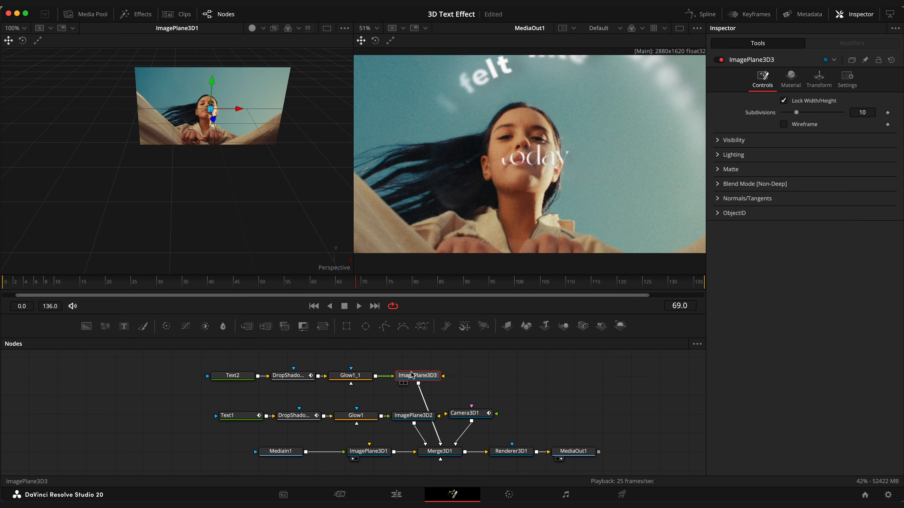
left_click(819, 80)
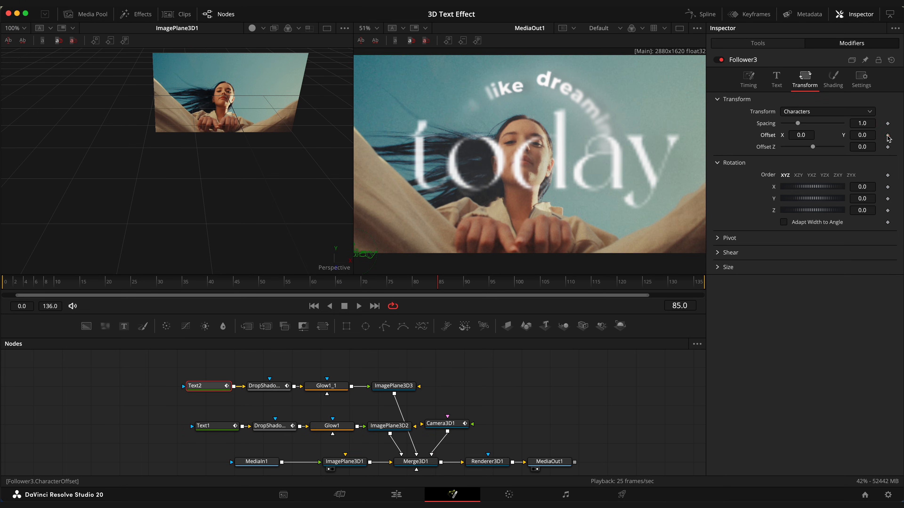
Keyframe Follower3 Offset Y and Z for 'today' and adjust Path3 Displacement at later frames.
left_click(274, 282)
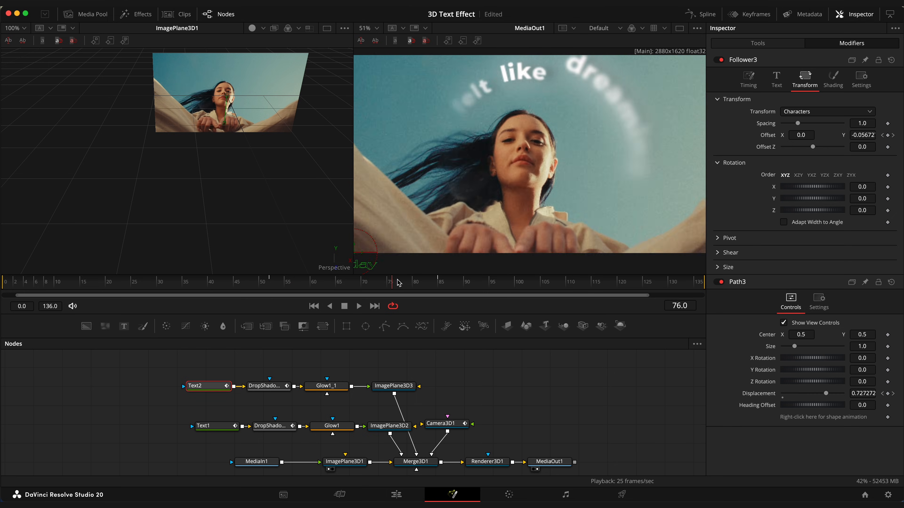
left_click(706, 14)
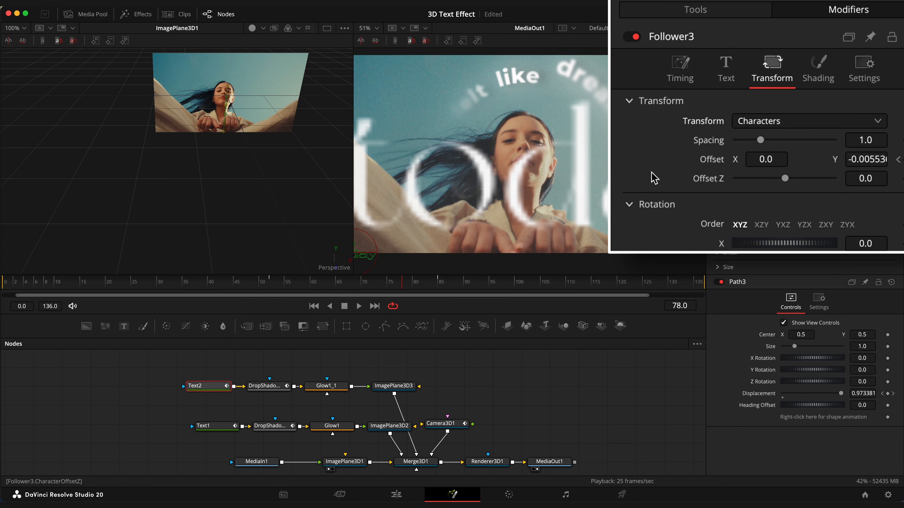
left_click(679, 68)
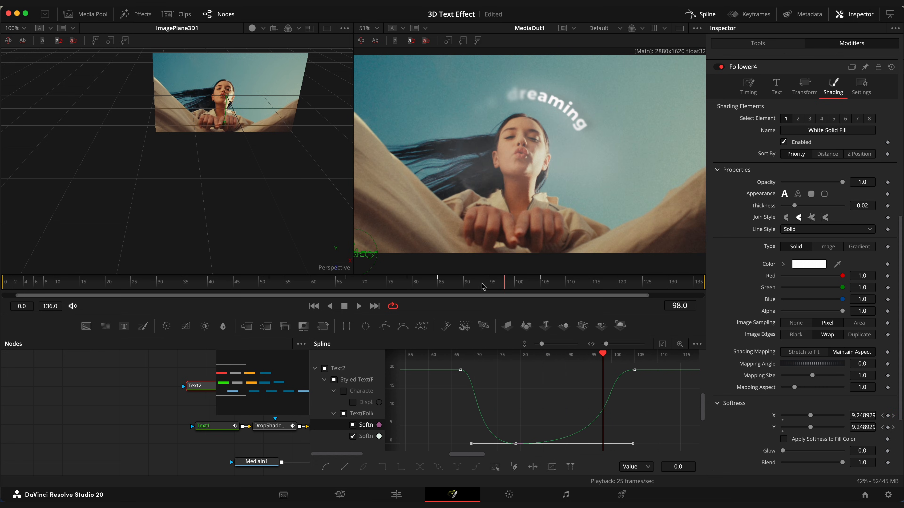
Keyframe Follower4 Softness and Follower3 Opacity to 0 and ease the curves in the Spline editor.
left_click(496, 286)
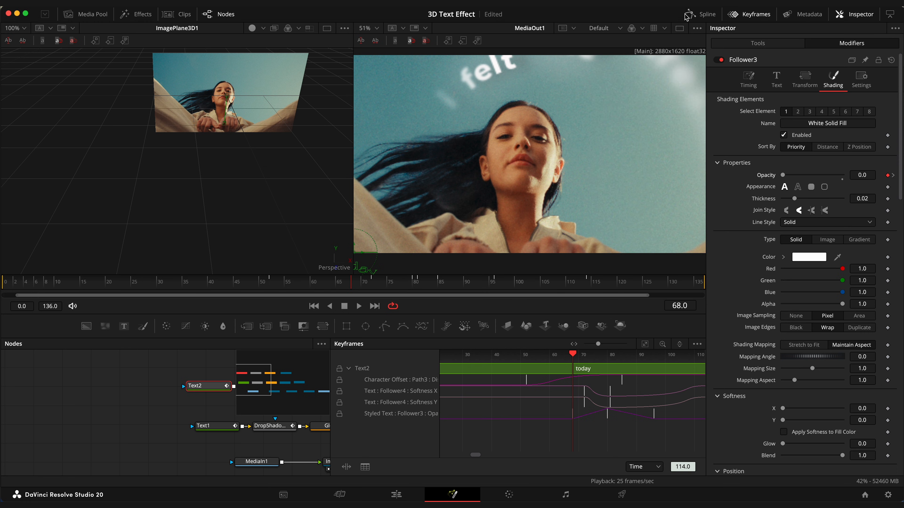
left_click(706, 14)
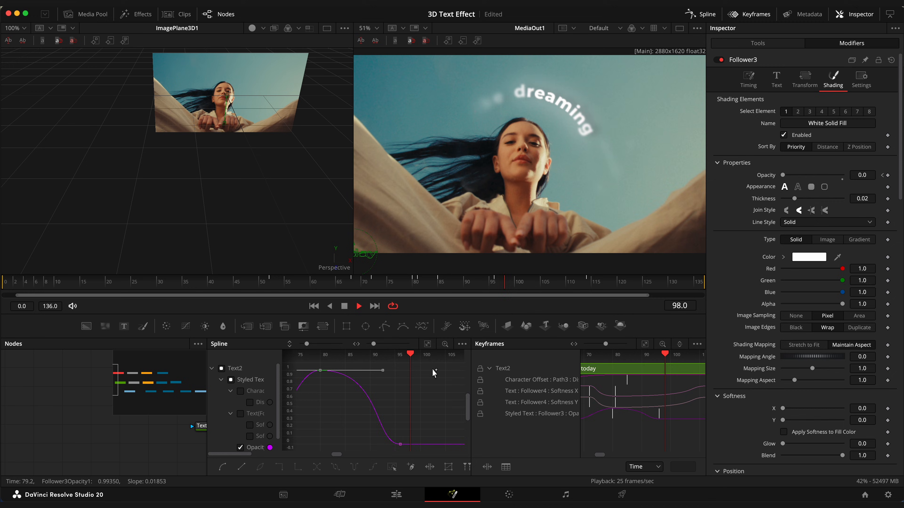
left_click(395, 495)
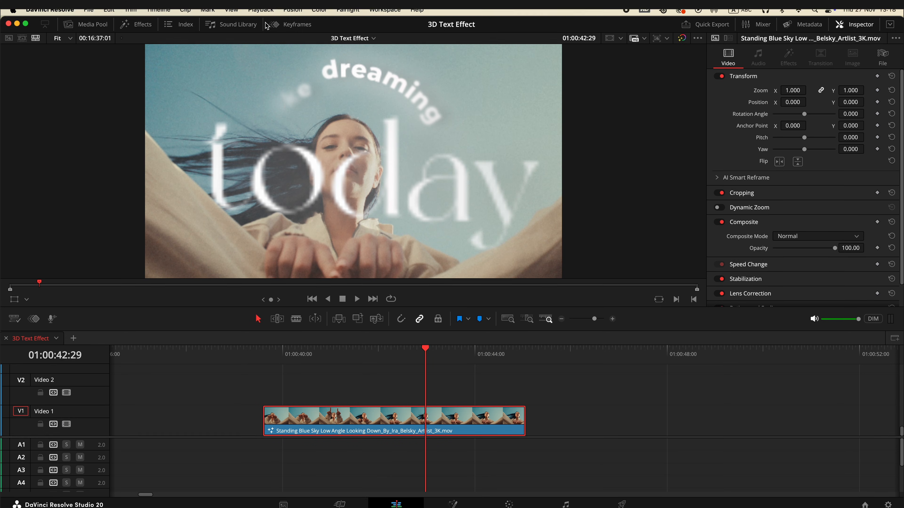
Place the 'Music Young Together' couple clip on Video 1 after the first clip.
left_click(260, 10)
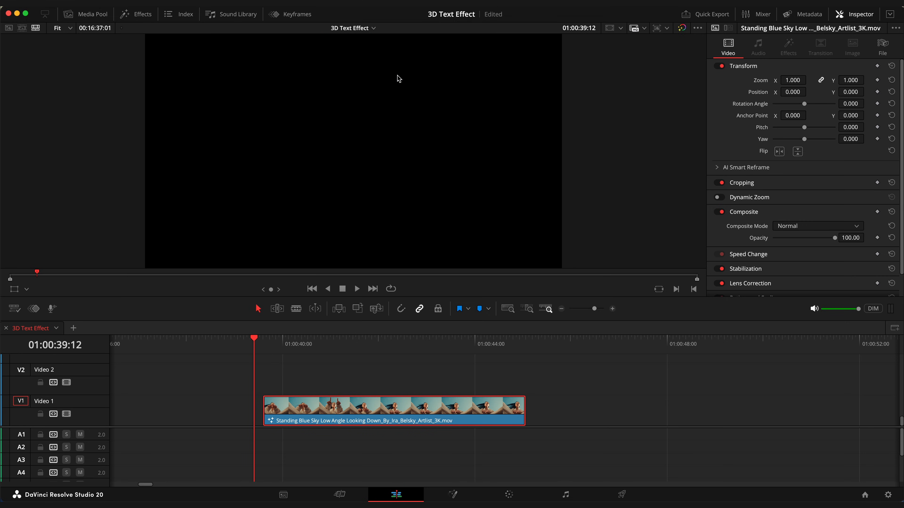
left_click(356, 289)
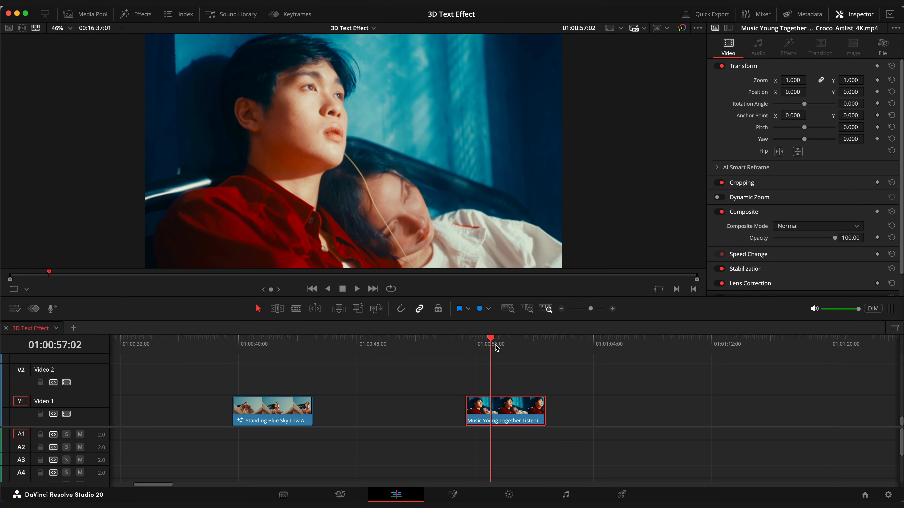
Carry the first clip's 3D text node tree into the couple clip's Fusion composition.
left_click(291, 340)
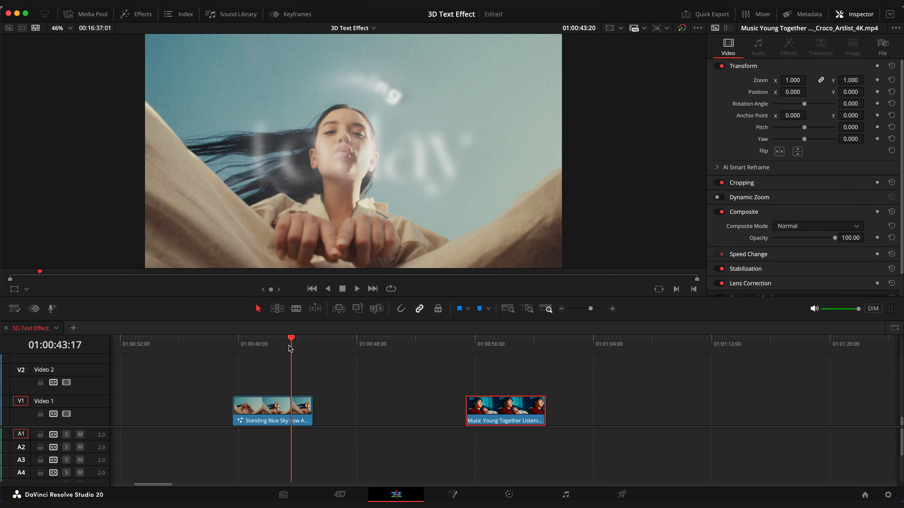
left_click(556, 496)
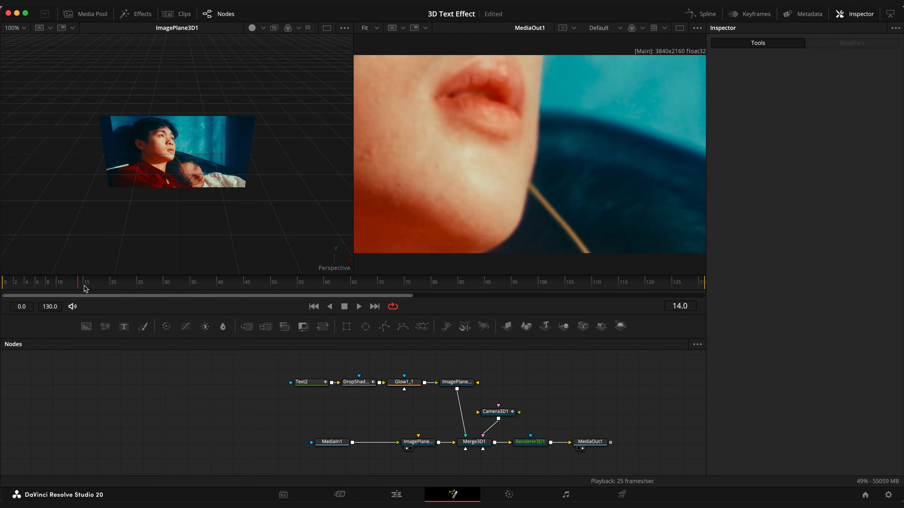
Rename the today text node and set the new dreaming text to Montserrat Bold.
left_click(461, 282)
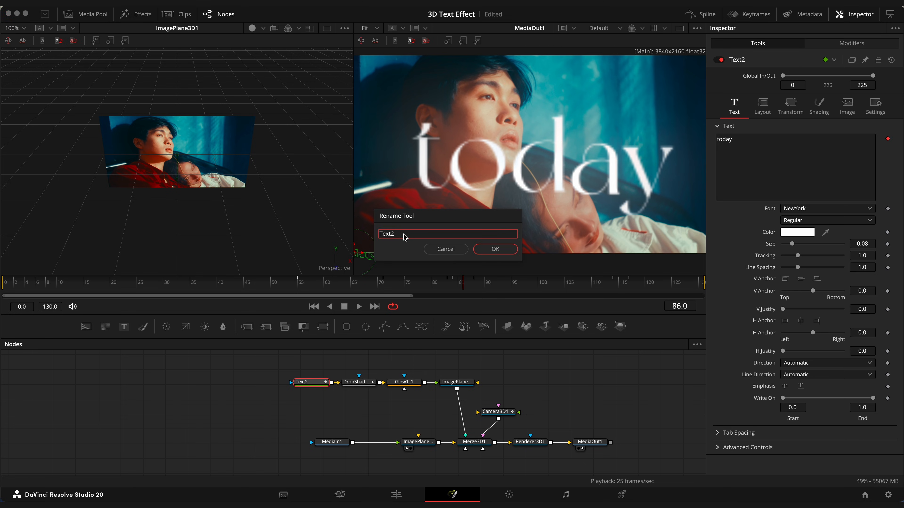
left_click(494, 249)
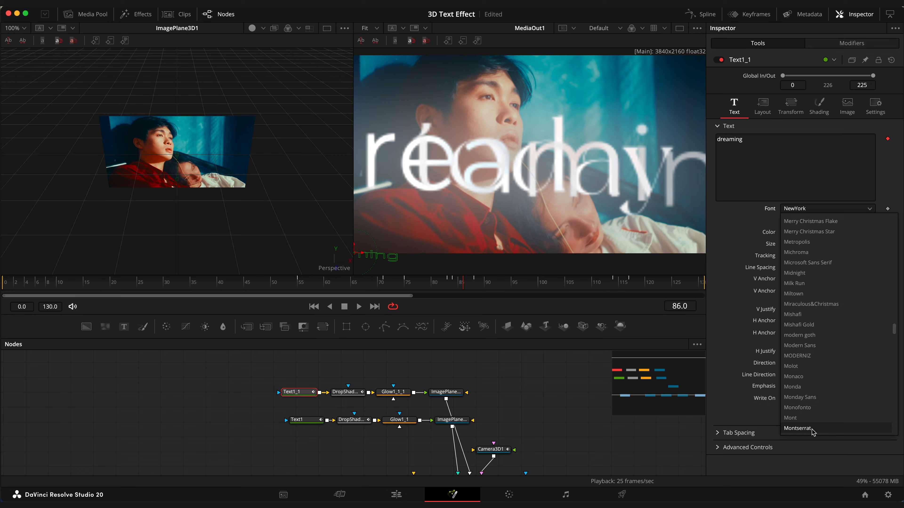
left_click(446, 392)
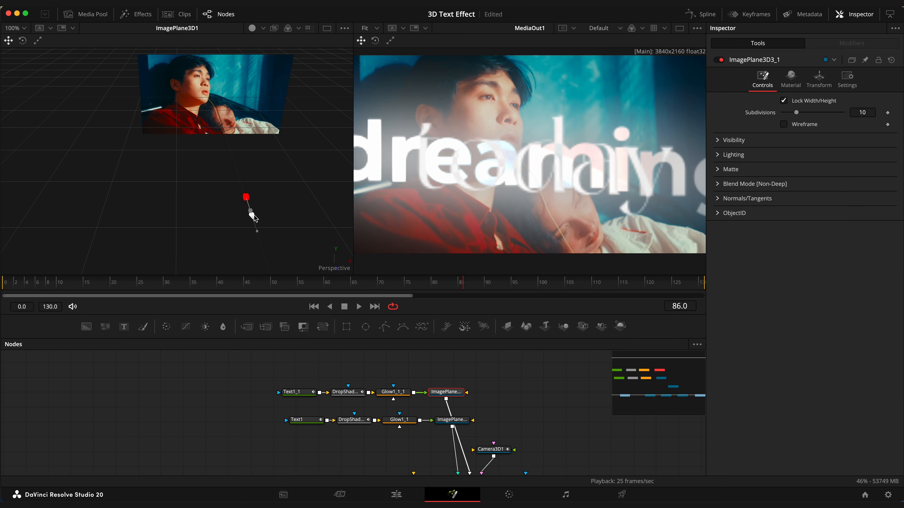
Move the dreaming text plane in the 3D scene and rename its node.
left_click_drag(246, 197, 243, 181)
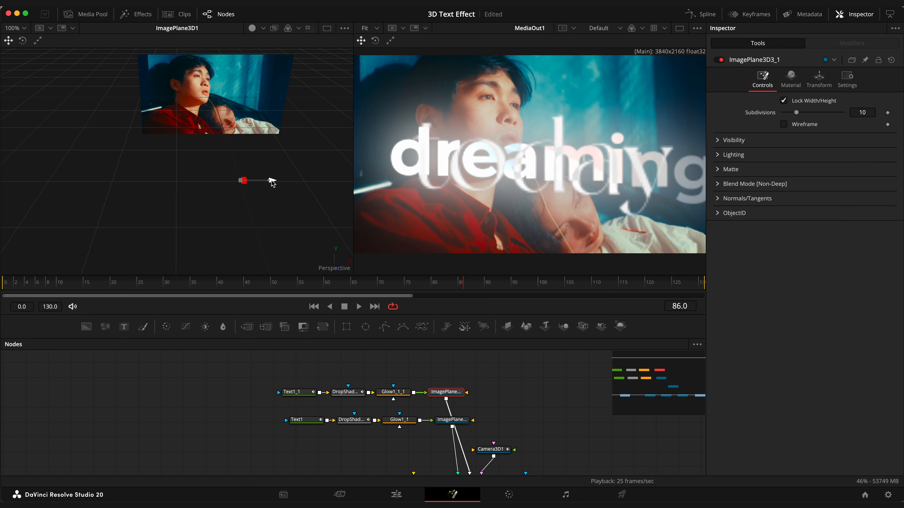
left_click(753, 13)
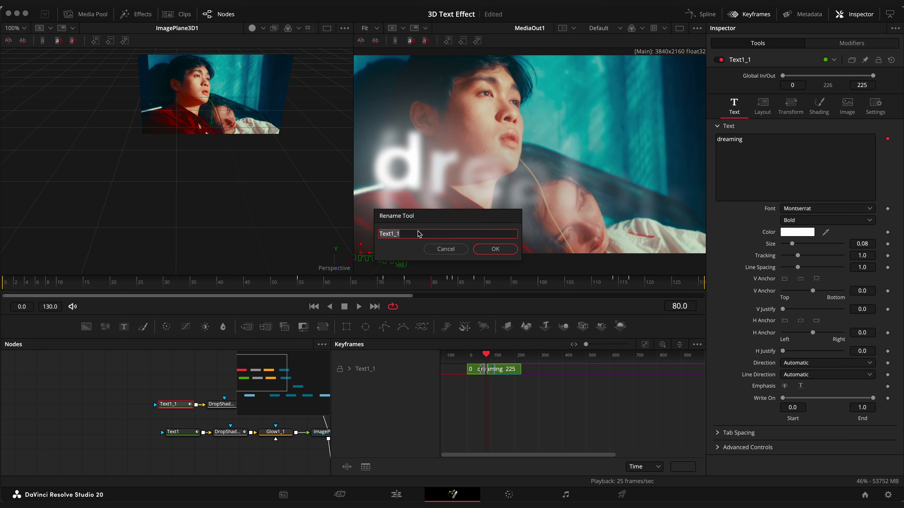
left_click(494, 249)
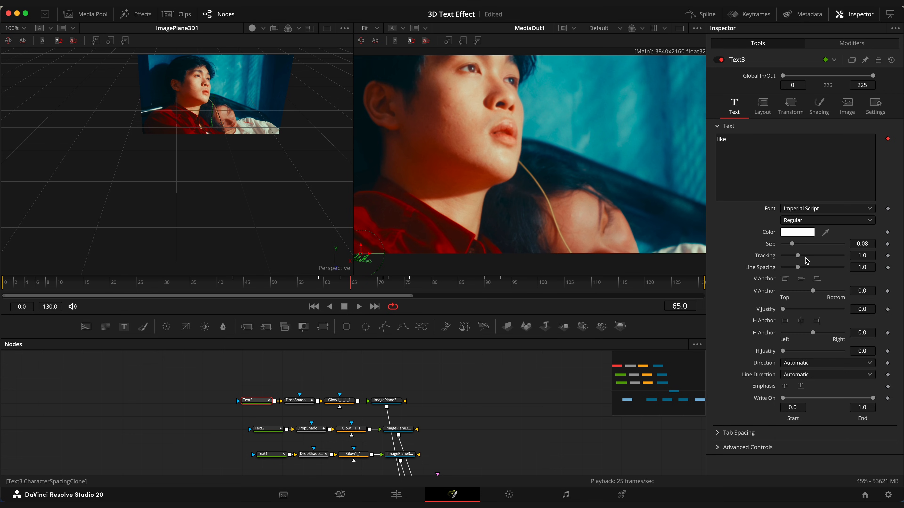
Select the duplicated text node for the word like in Imperial Script.
left_click(386, 400)
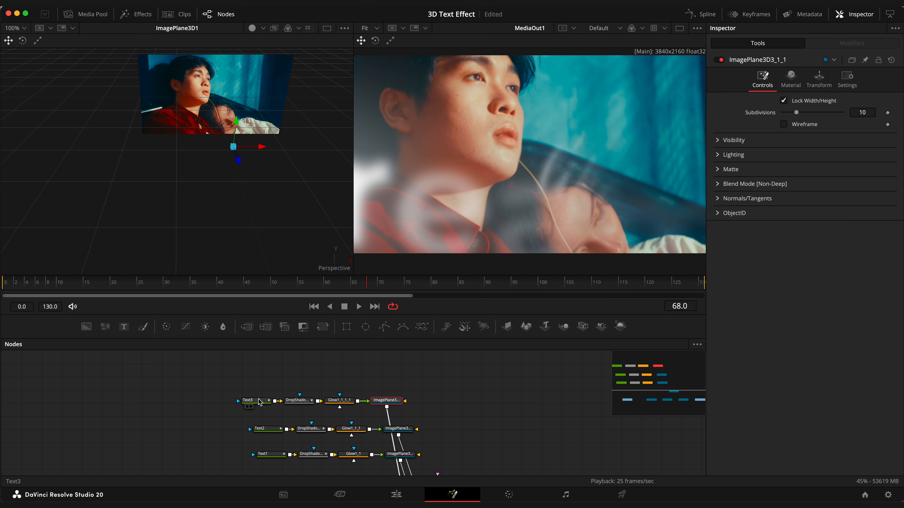
left_click(248, 400)
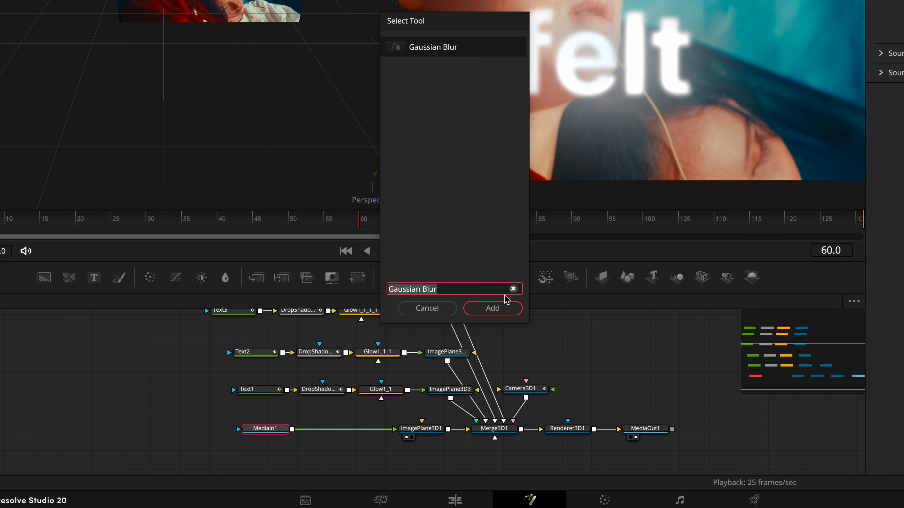
Add a Gaussian Blur after MediaIn1 at about 0.6 strength with an Ellipse mask attached.
left_click(491, 308)
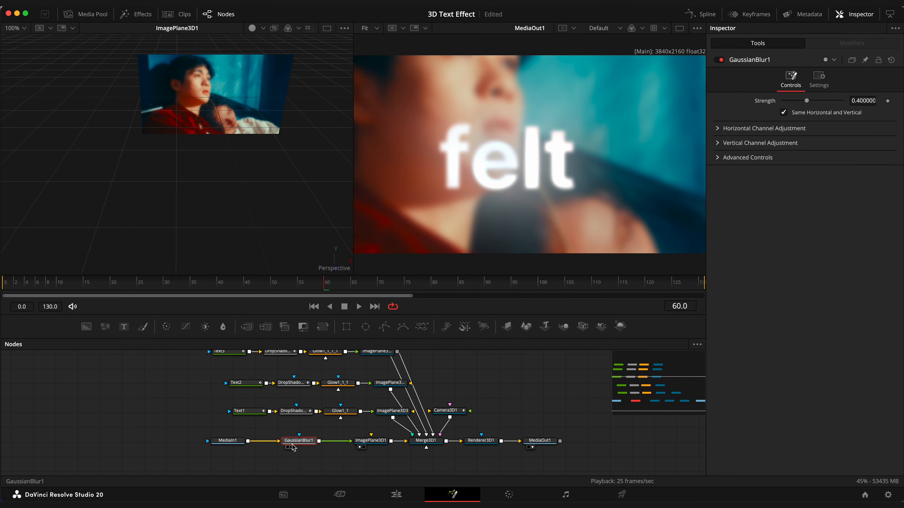
left_click(15, 282)
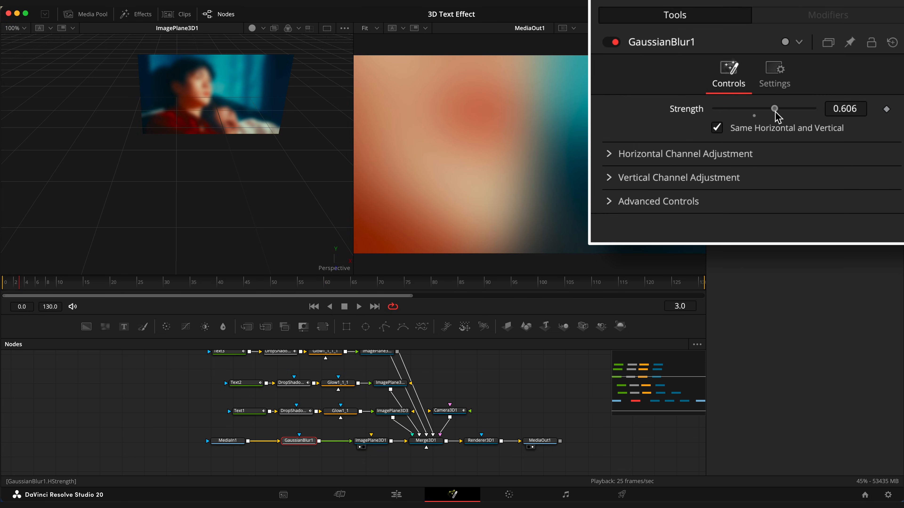
left_click(448, 282)
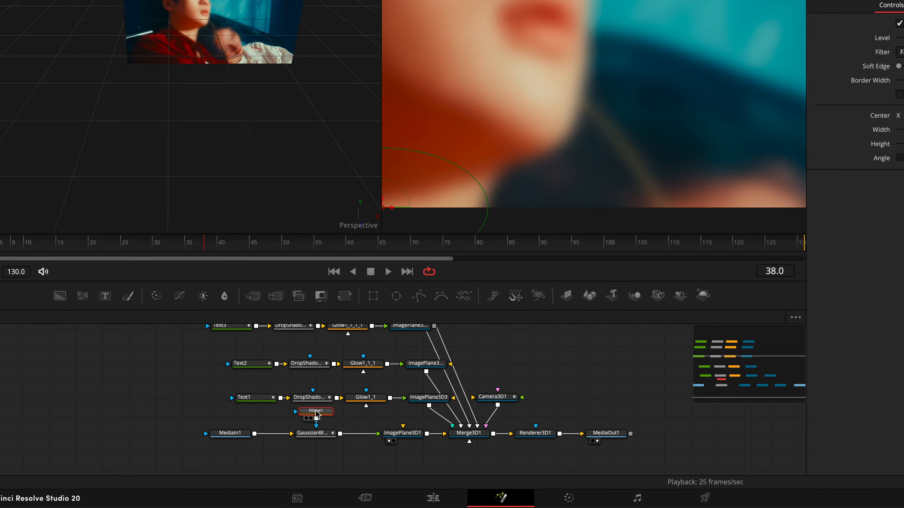
Soften and invert Ellipse1, keyframe its width and height across frames 90-100, and keyframe blur strength.
left_click(709, 159)
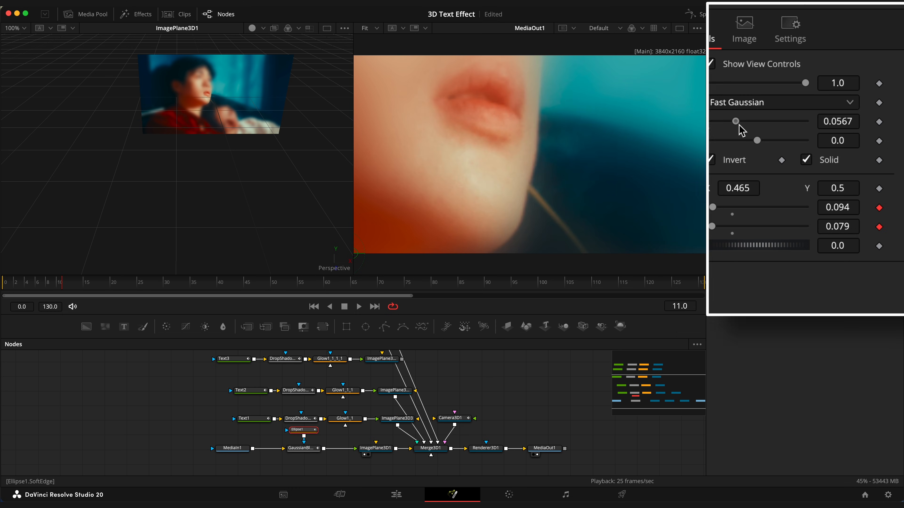
left_click(649, 282)
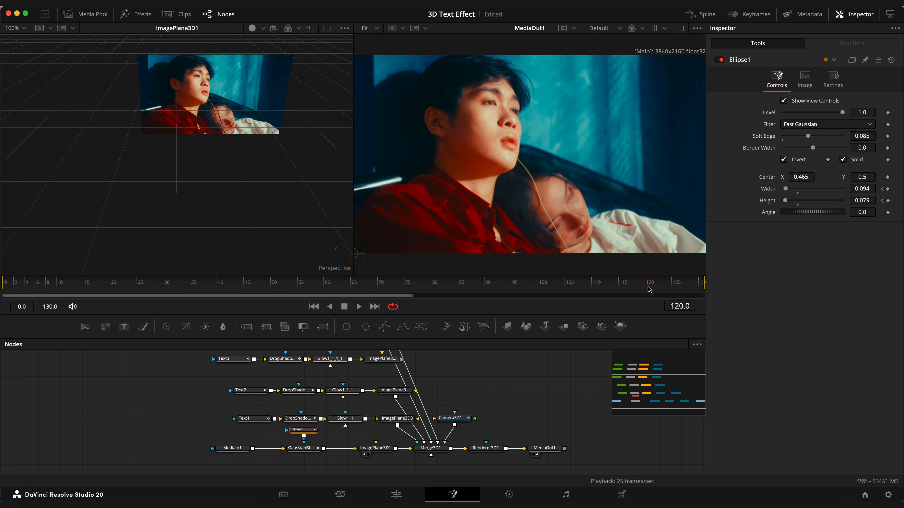
left_click(540, 282)
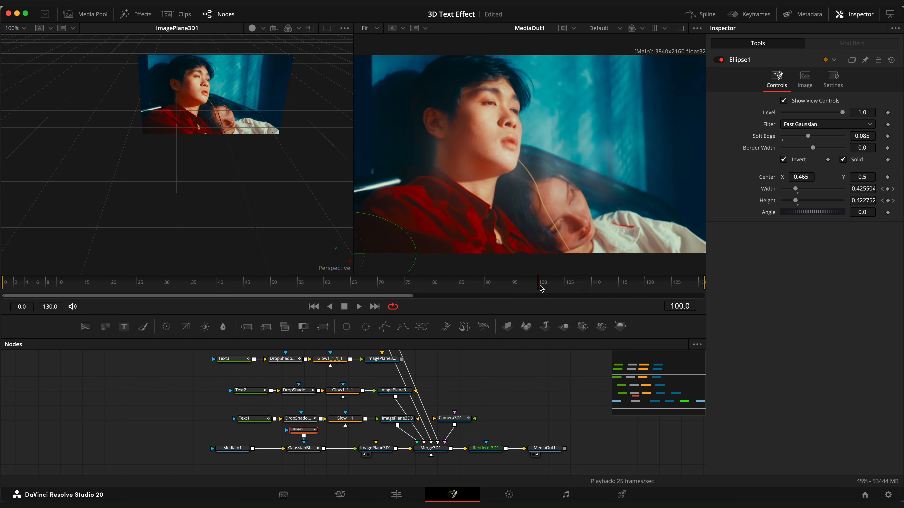
left_click(491, 282)
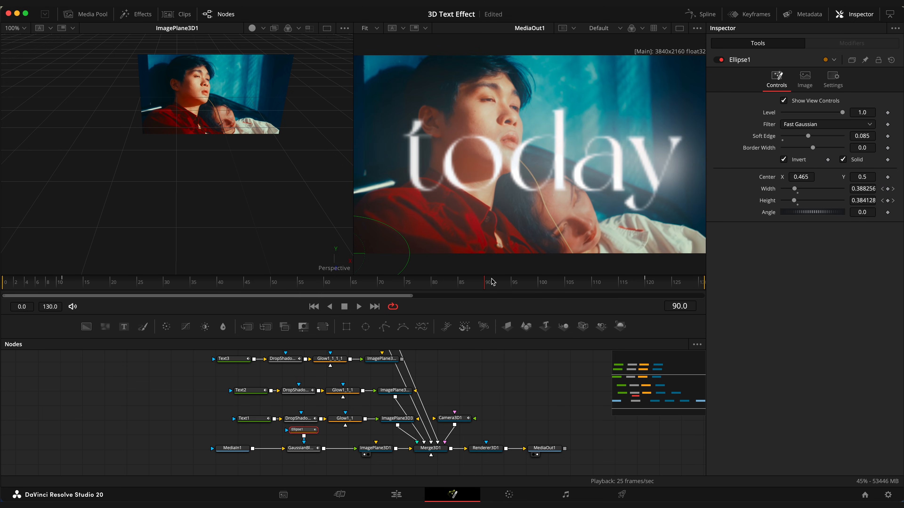
left_click(700, 13)
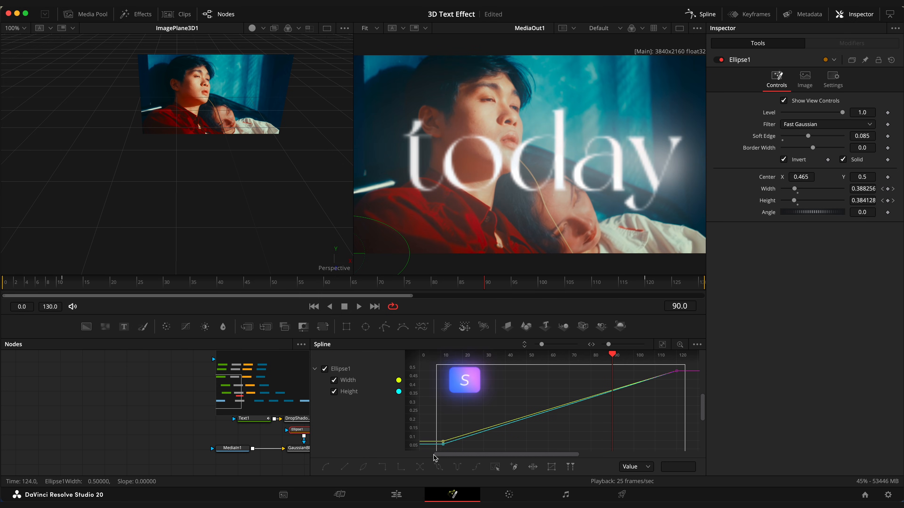
left_click(247, 444)
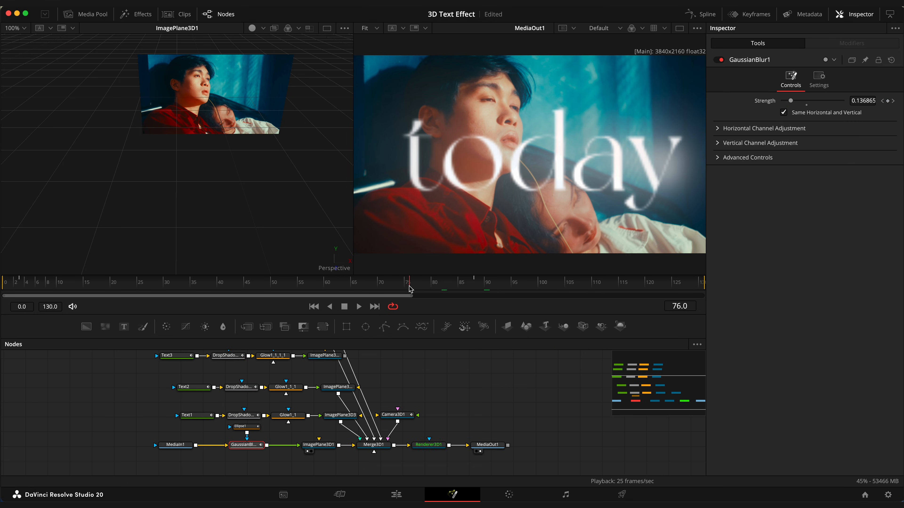
Paste the ellipse-masked Gaussian Blur into the first clip's comp and review both clips on the Edit page.
left_click(395, 495)
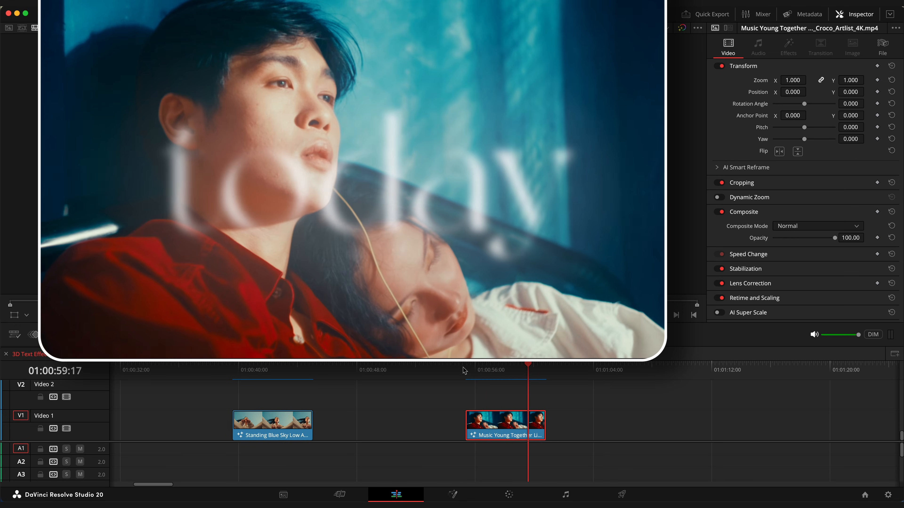
left_click(452, 495)
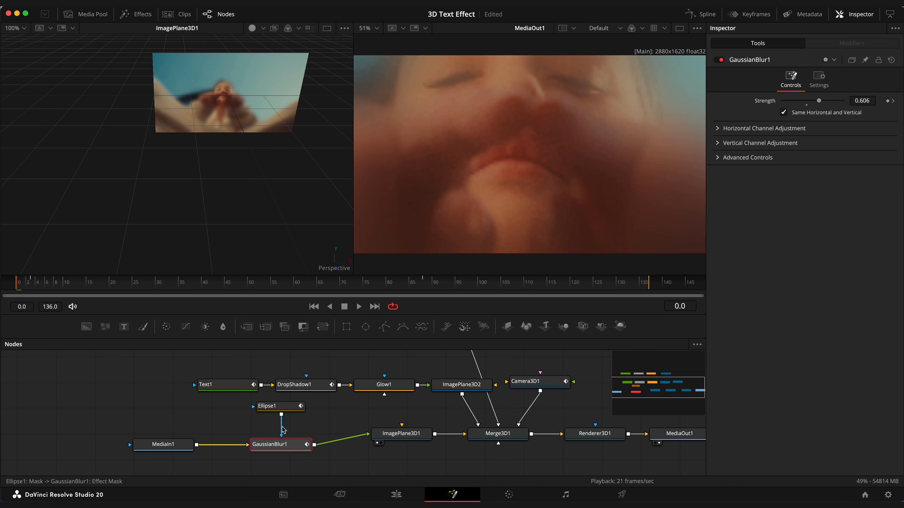
left_click(395, 495)
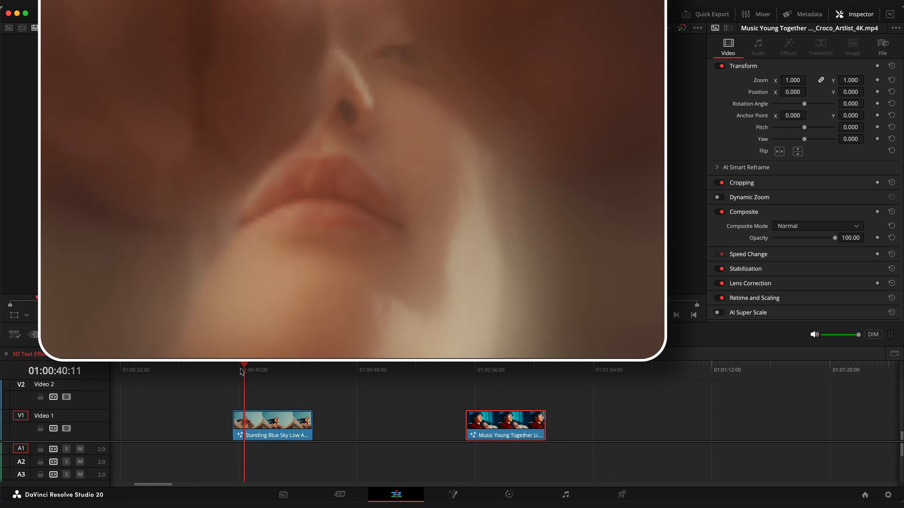